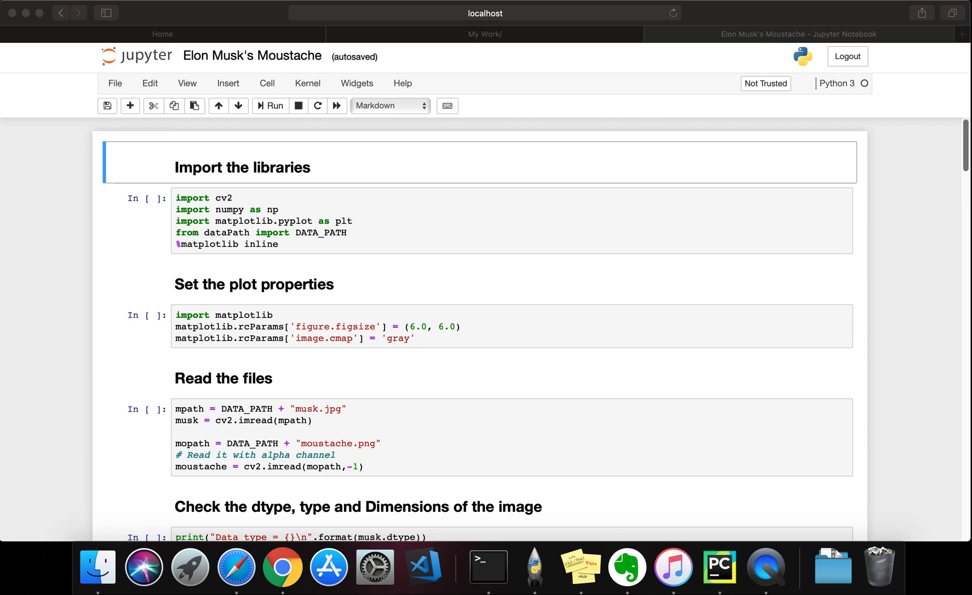
mouse_move(581, 249)
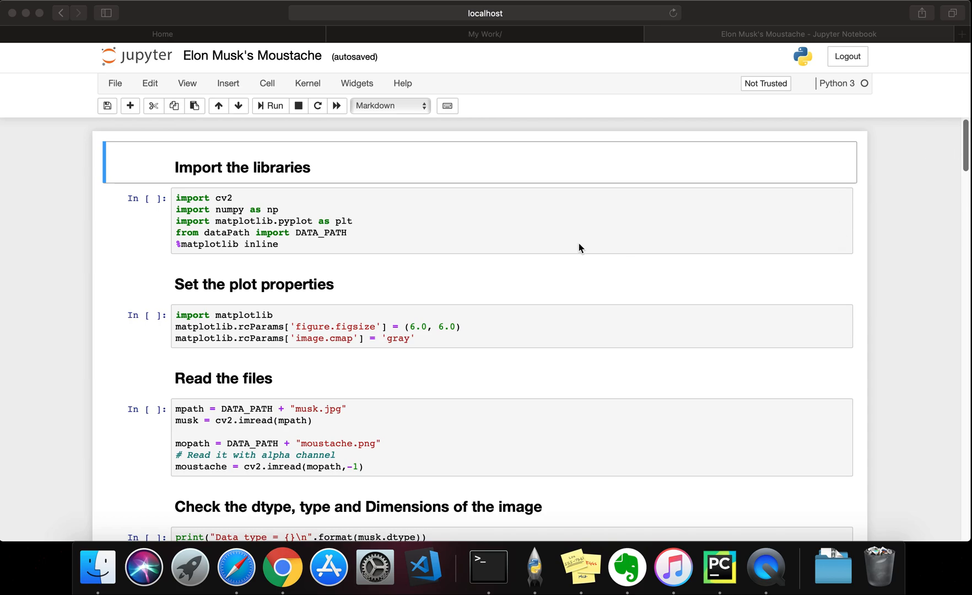
mouse_move(306, 250)
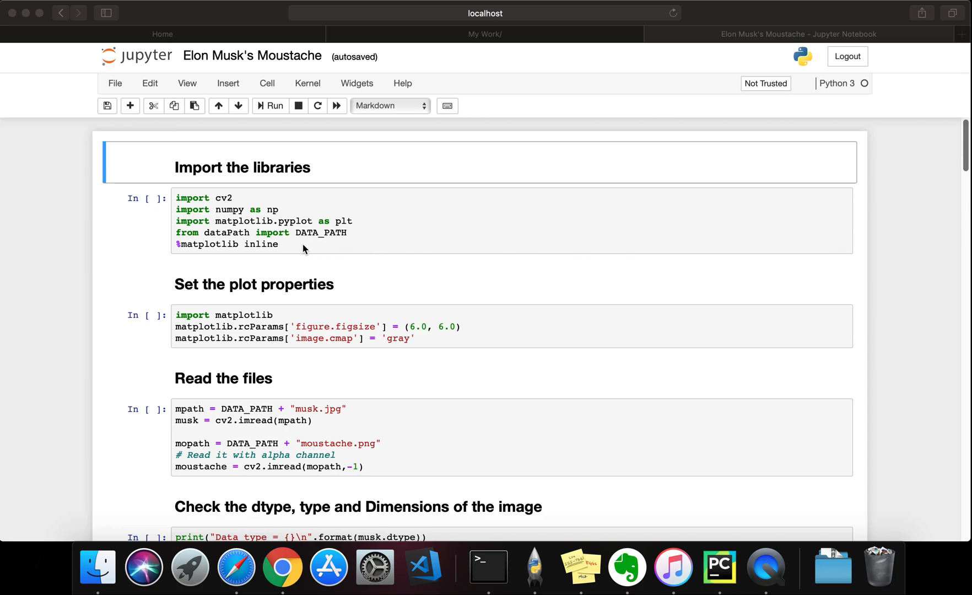
mouse_move(292, 248)
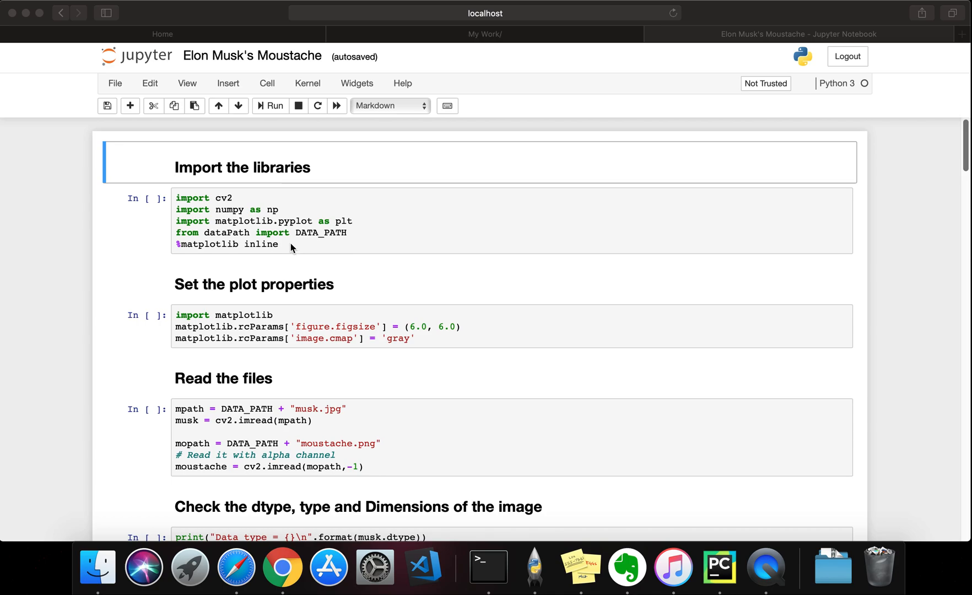
mouse_move(238, 202)
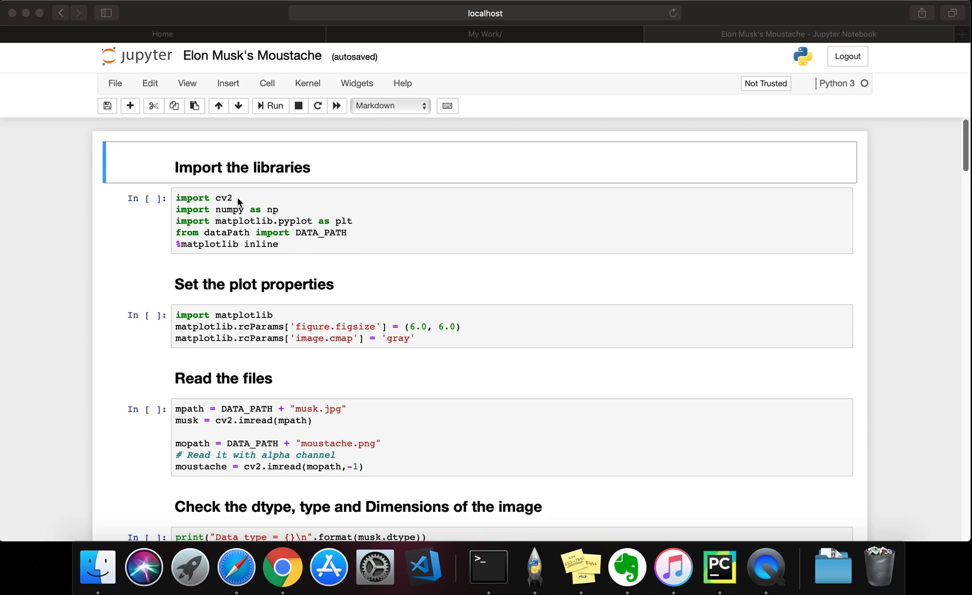
mouse_move(222, 217)
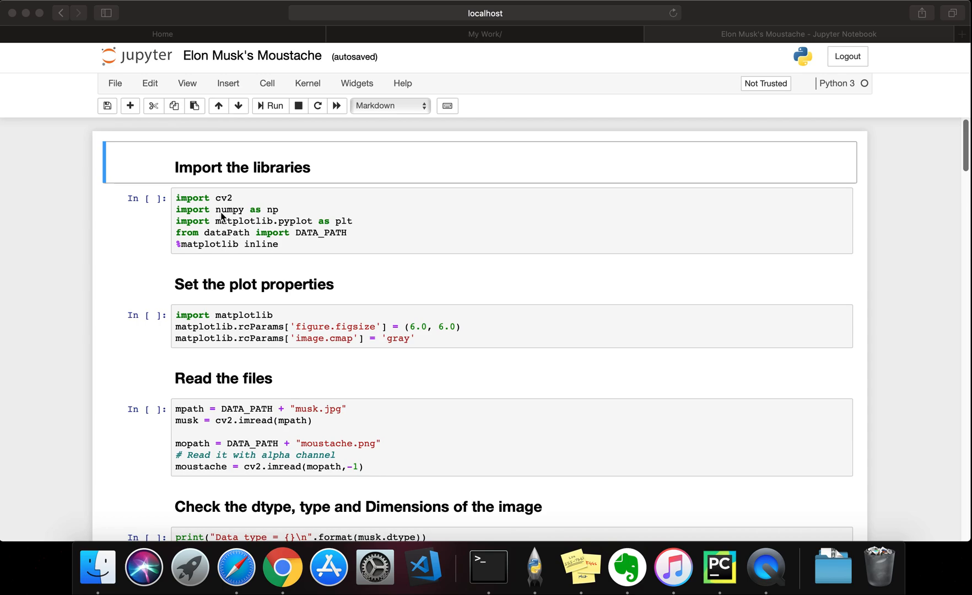
mouse_move(244, 229)
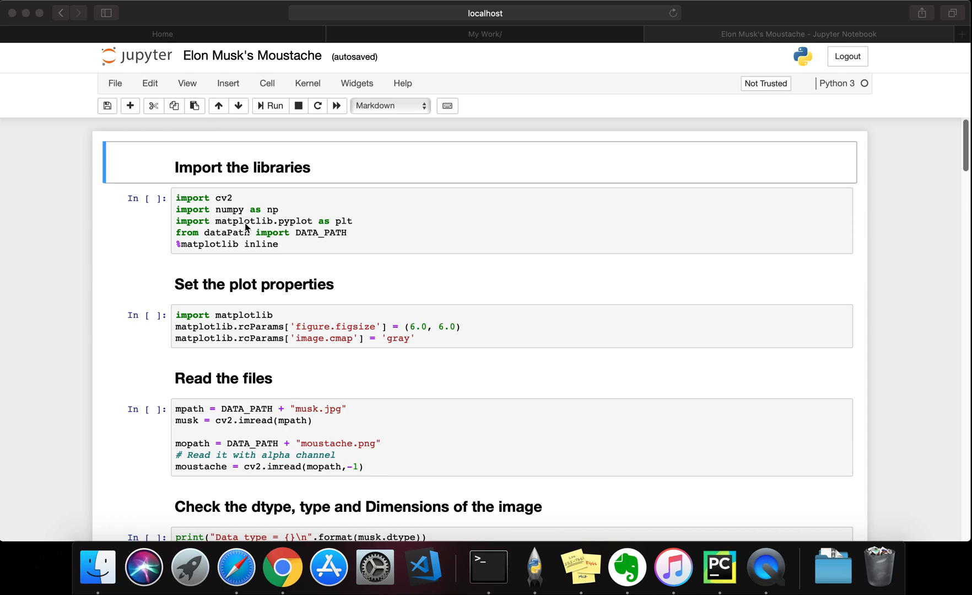
mouse_move(240, 242)
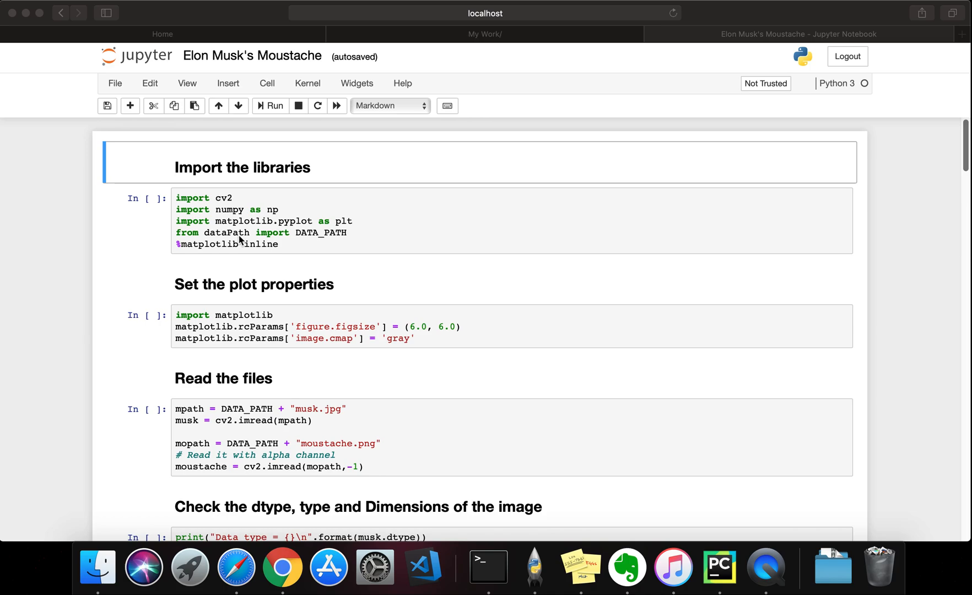
mouse_move(296, 268)
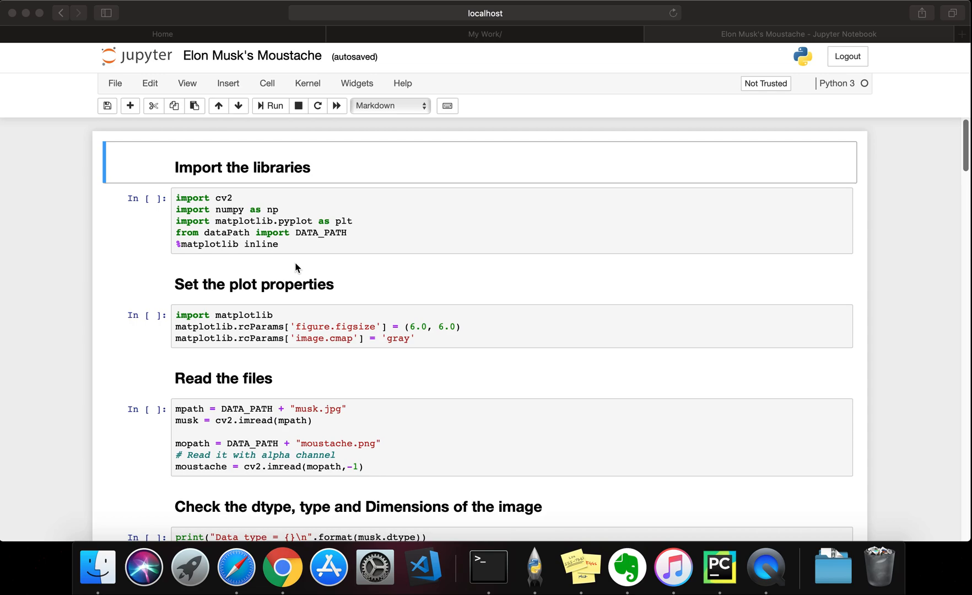
mouse_move(333, 286)
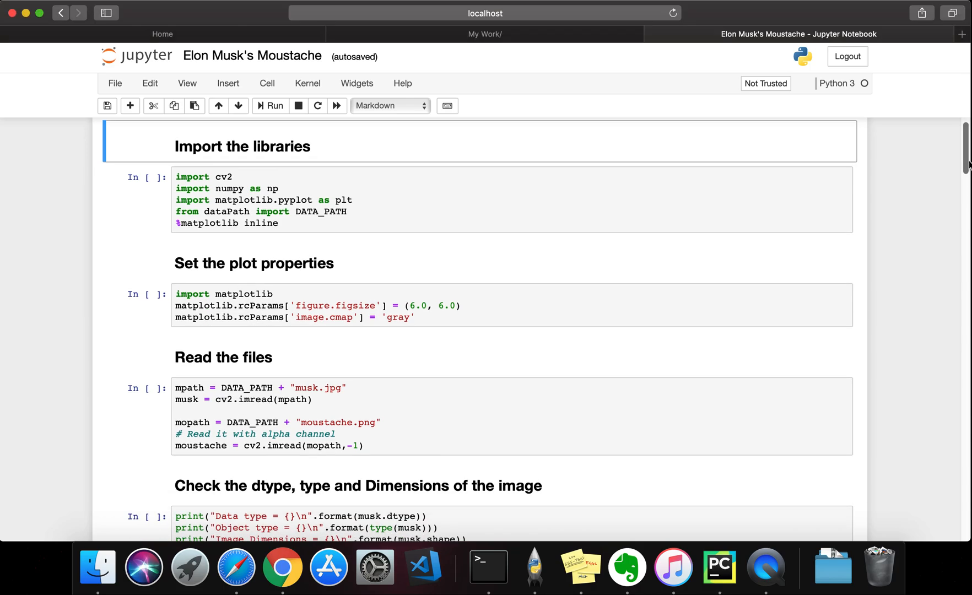
- Scroll through the notebook's opening cells
scroll("down", 3)
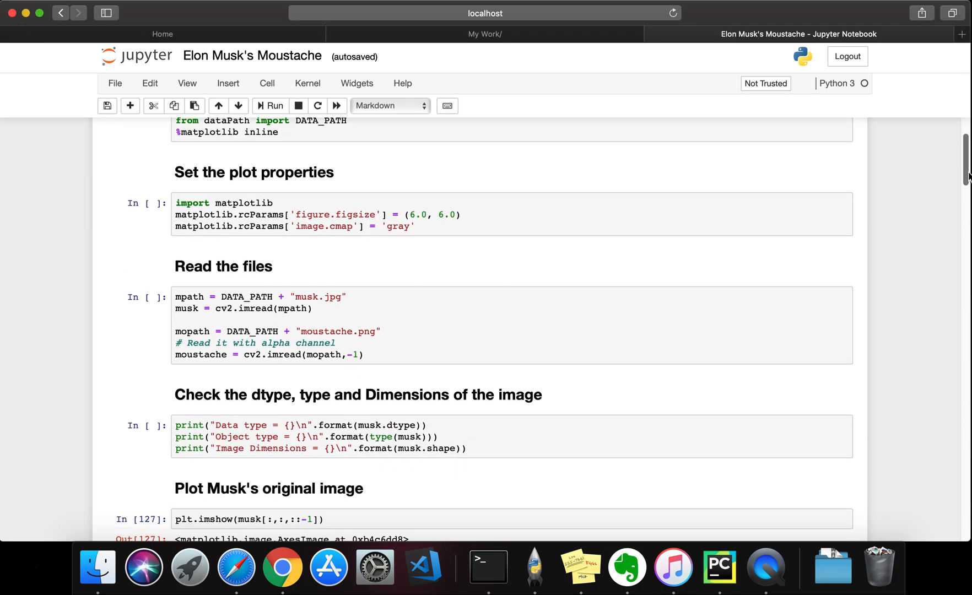
scroll("down", 3)
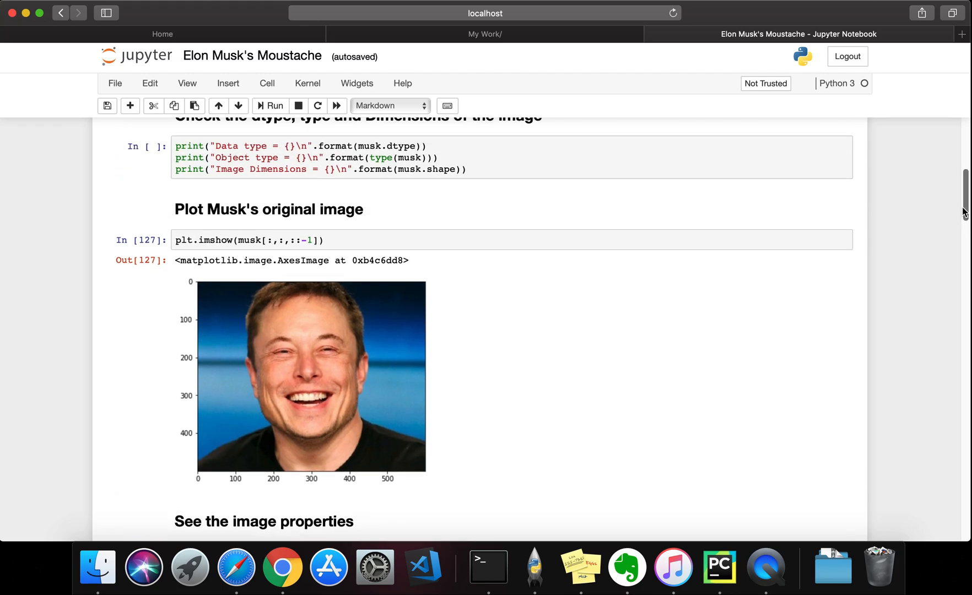
scroll("up", 3)
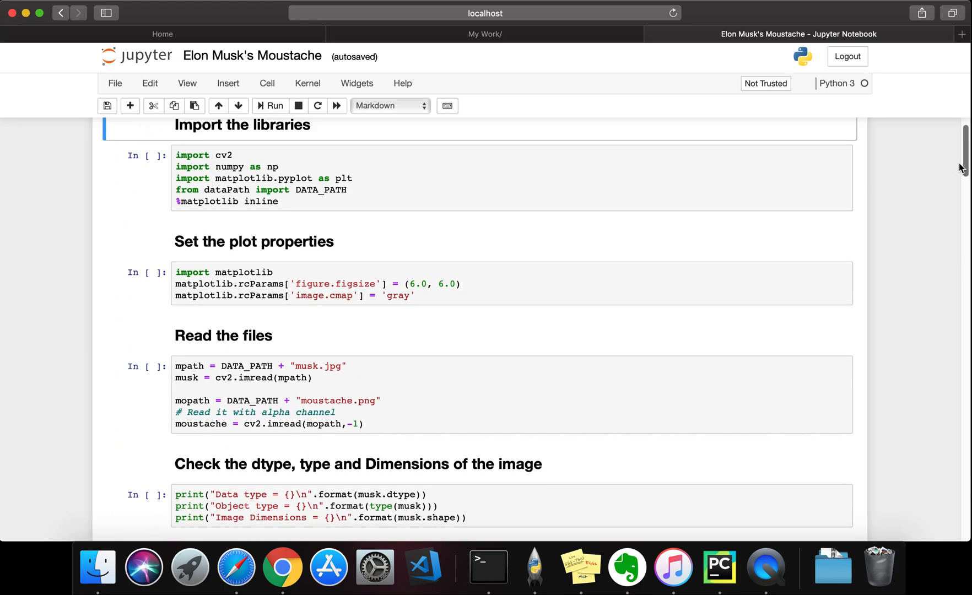
mouse_move(451, 283)
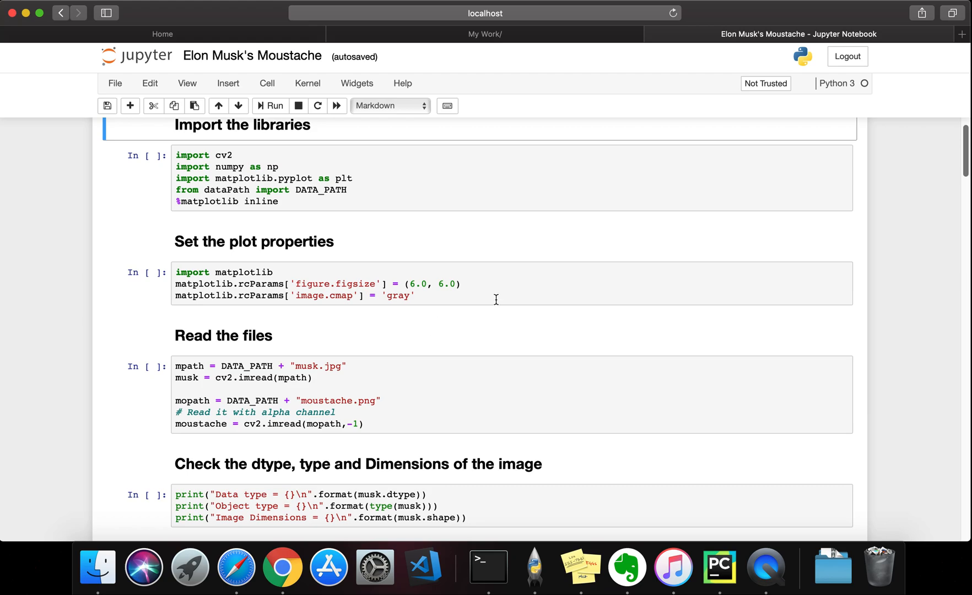
scroll("down", 3)
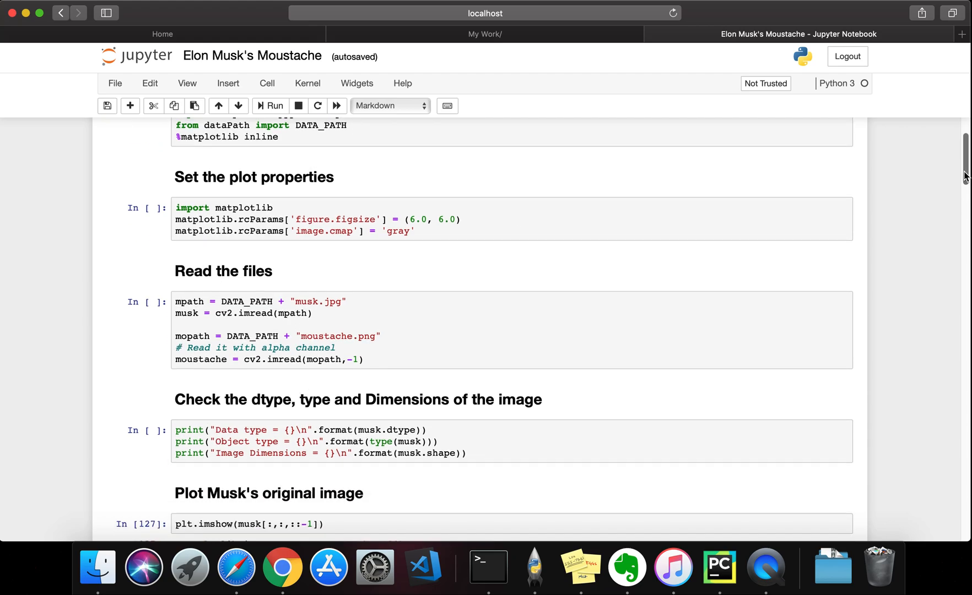
scroll("down", 3)
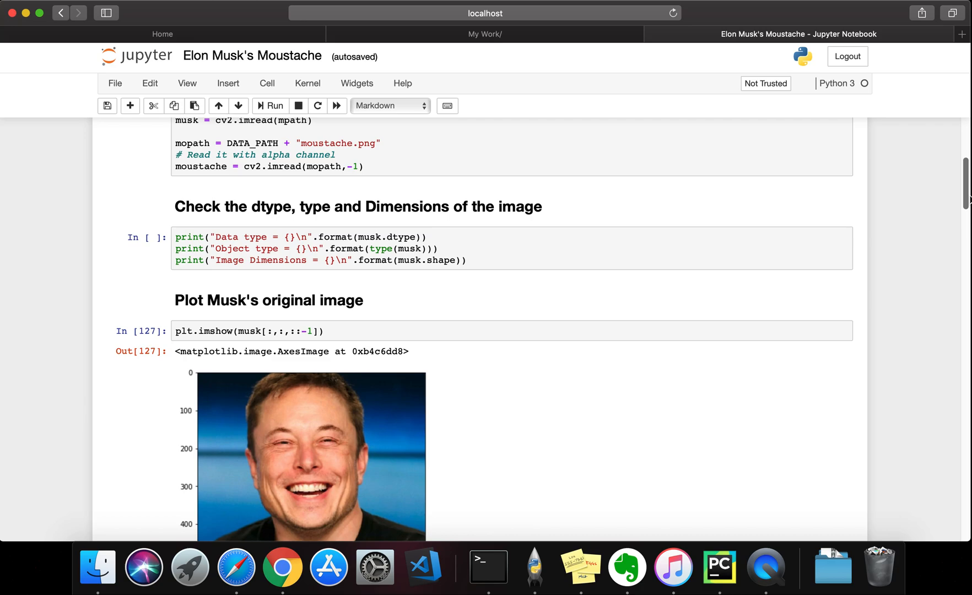
scroll("down", 3)
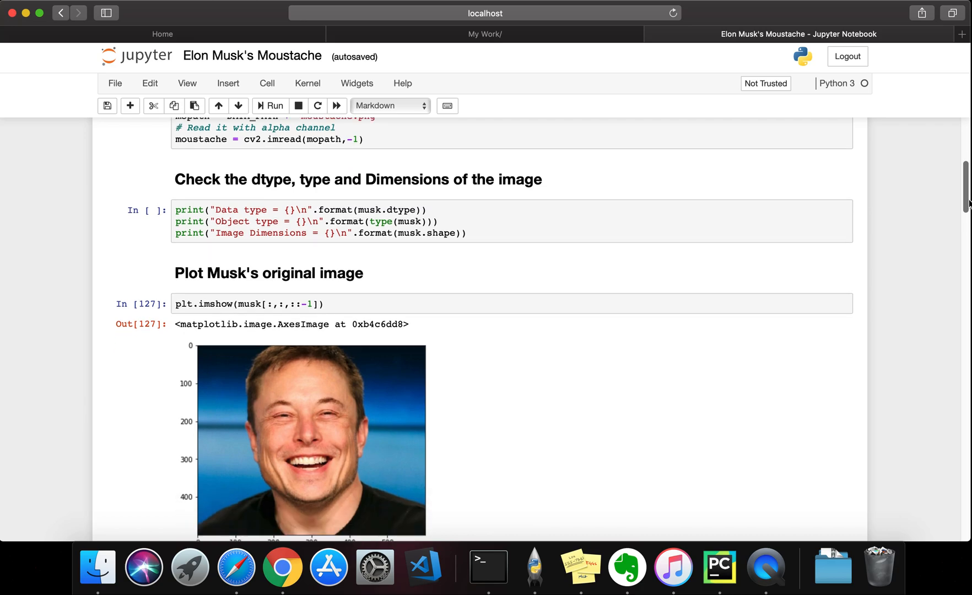
scroll("up", 3)
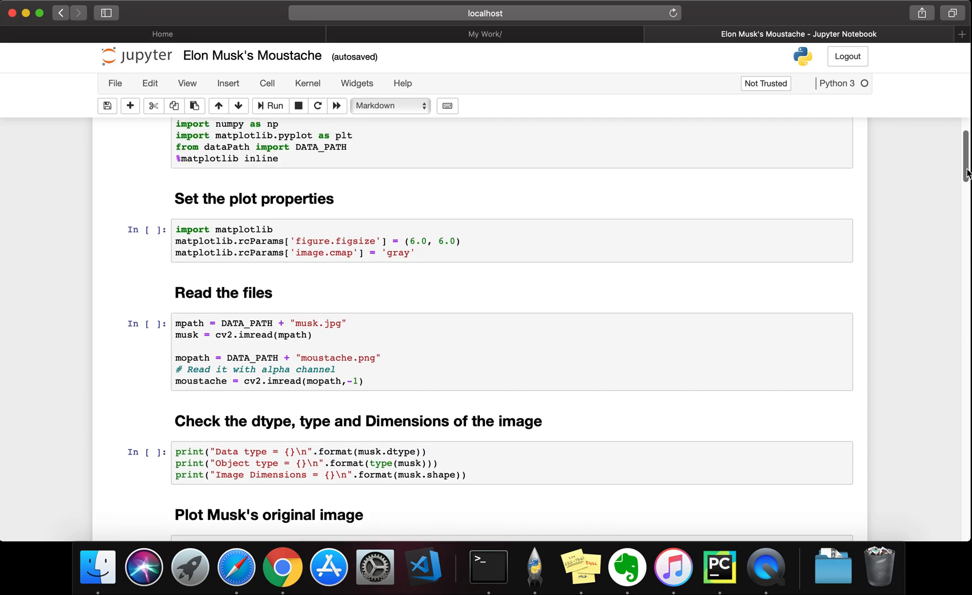
scroll("up", 3)
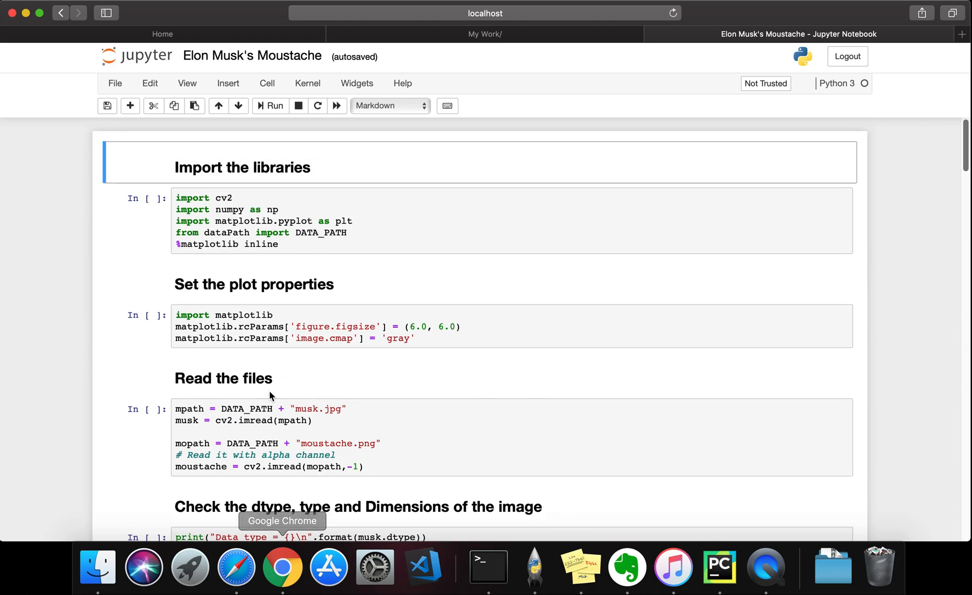
mouse_move(100, 124)
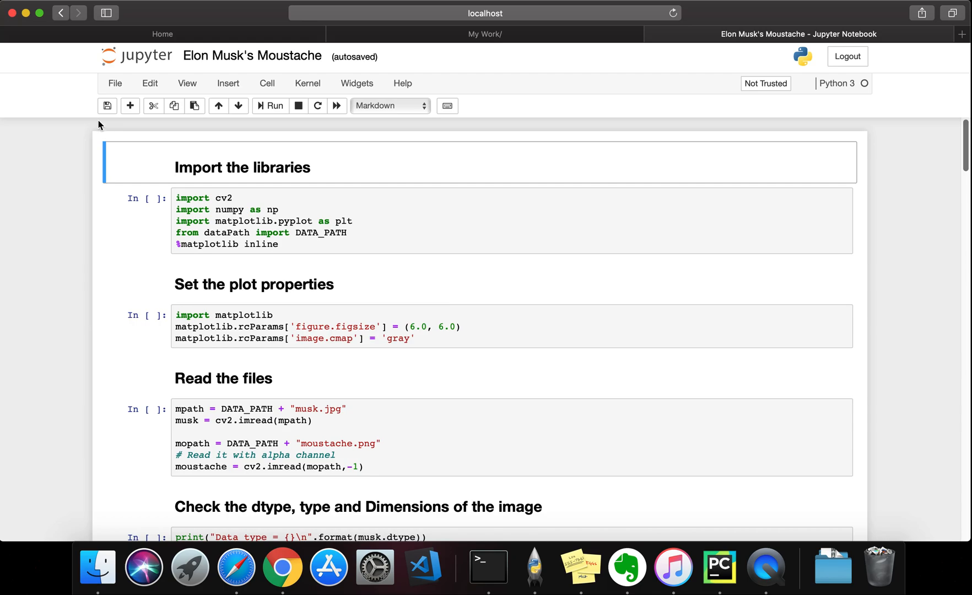
- From the file browser's images folder, view musk.jpg and then moustache.png
left_click(485, 34)
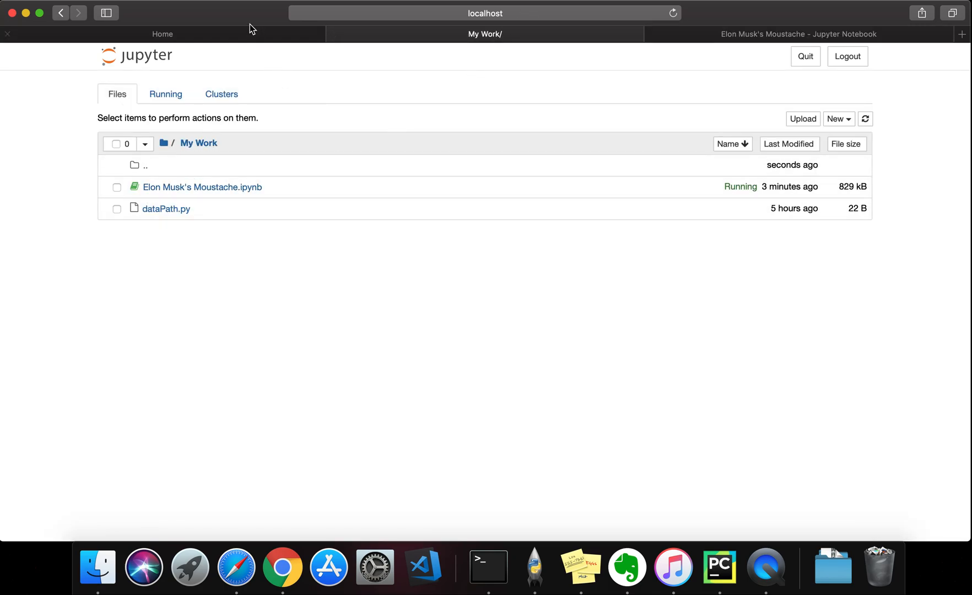
left_click(145, 165)
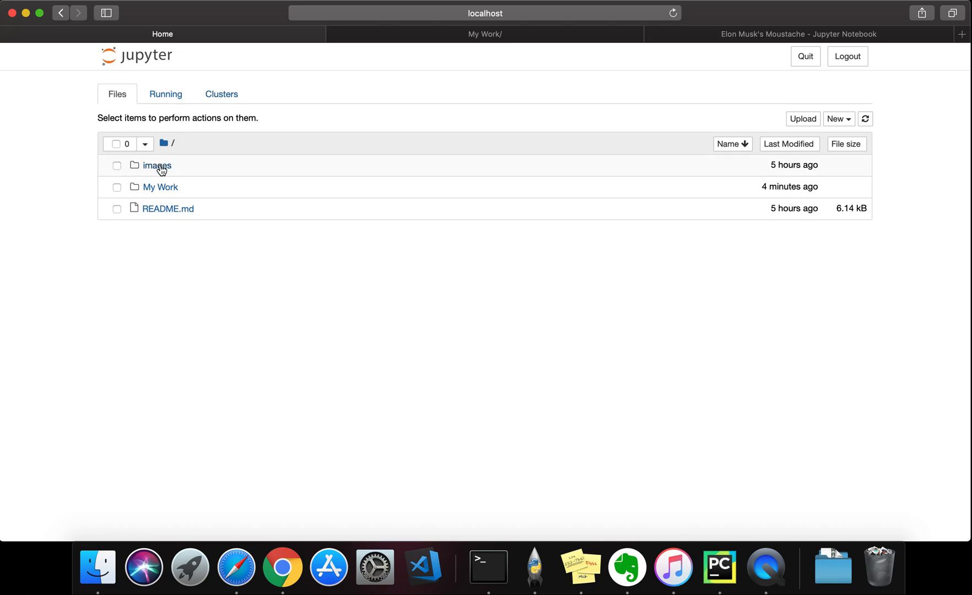
left_click(158, 165)
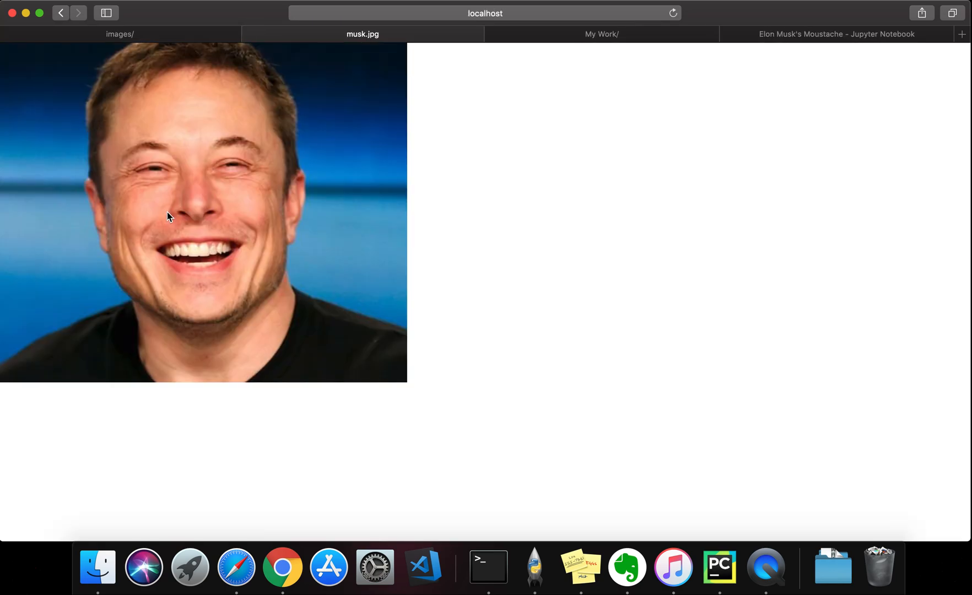
left_click(120, 34)
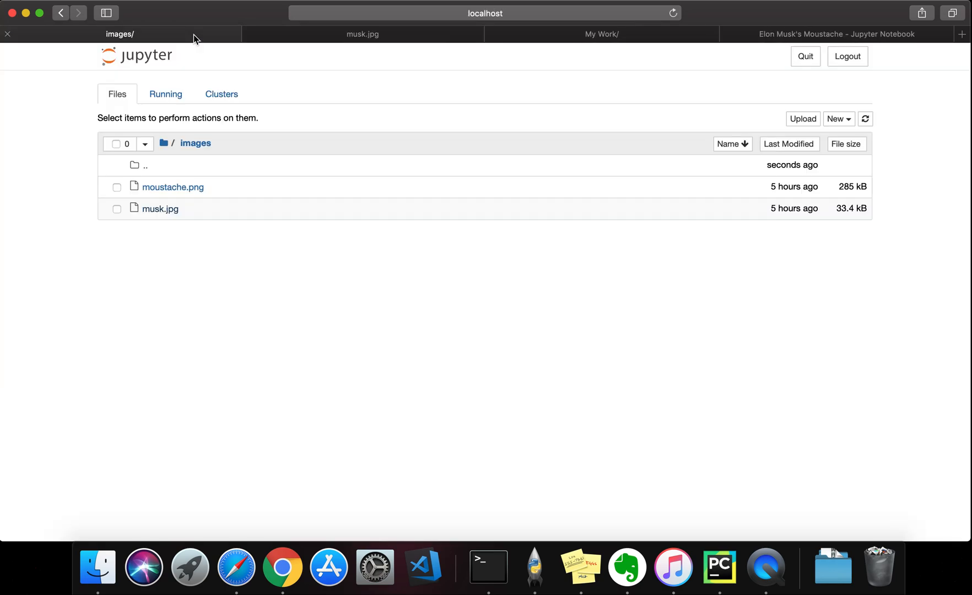
left_click(173, 187)
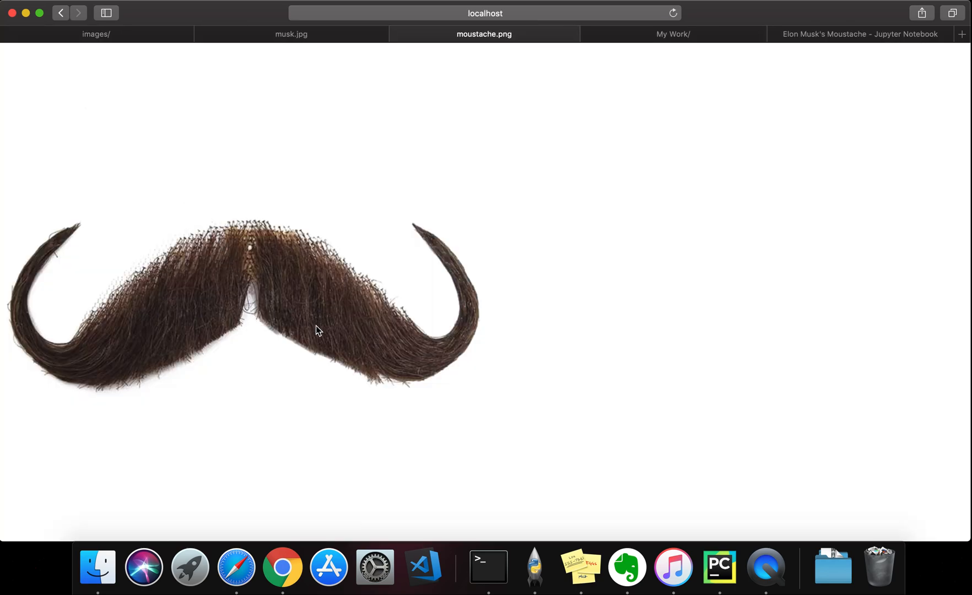
mouse_move(538, 137)
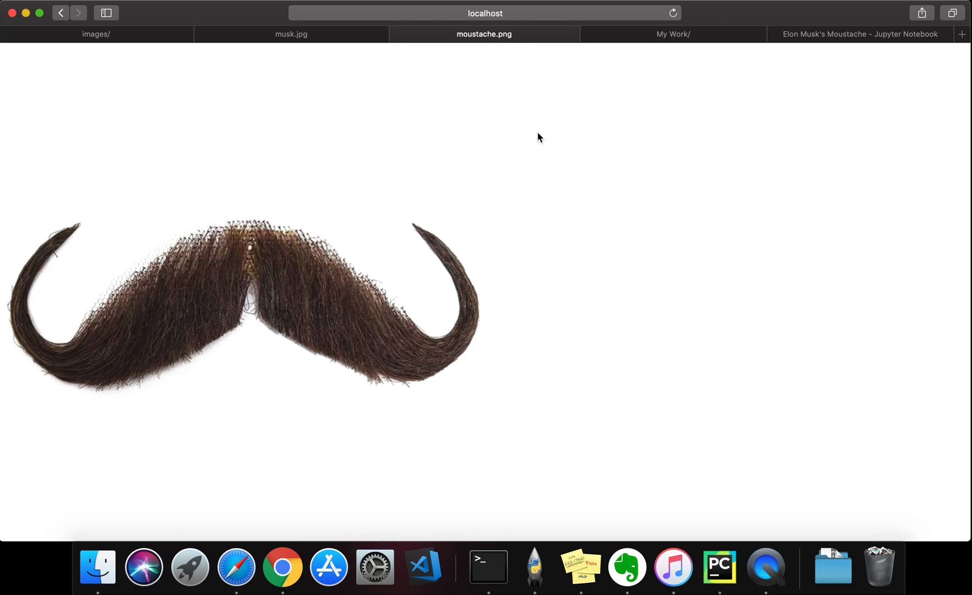
mouse_move(405, 81)
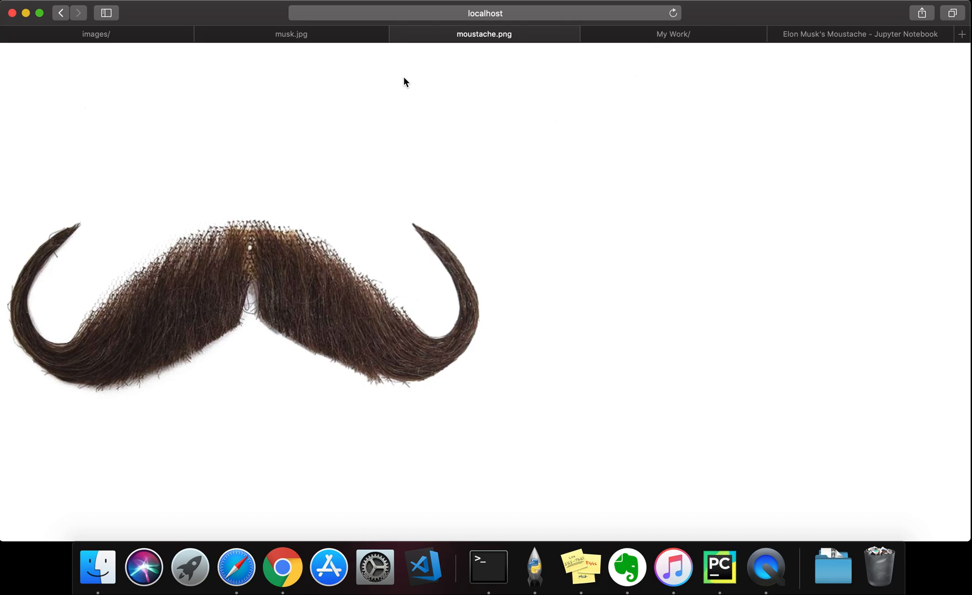
mouse_move(854, 53)
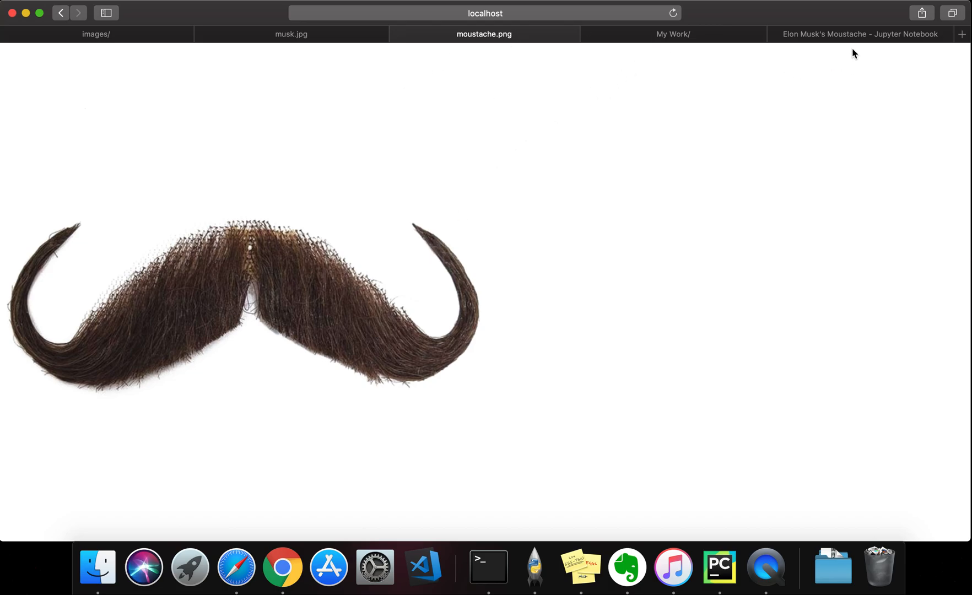
- Switch back to the Elon Musk's Moustache notebook tab
left_click(859, 34)
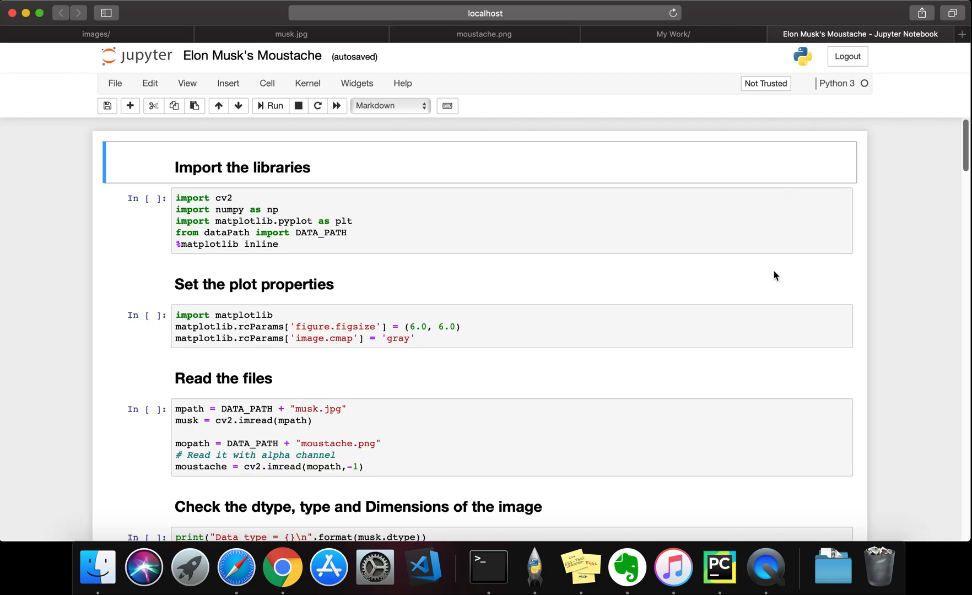
scroll("down", 3)
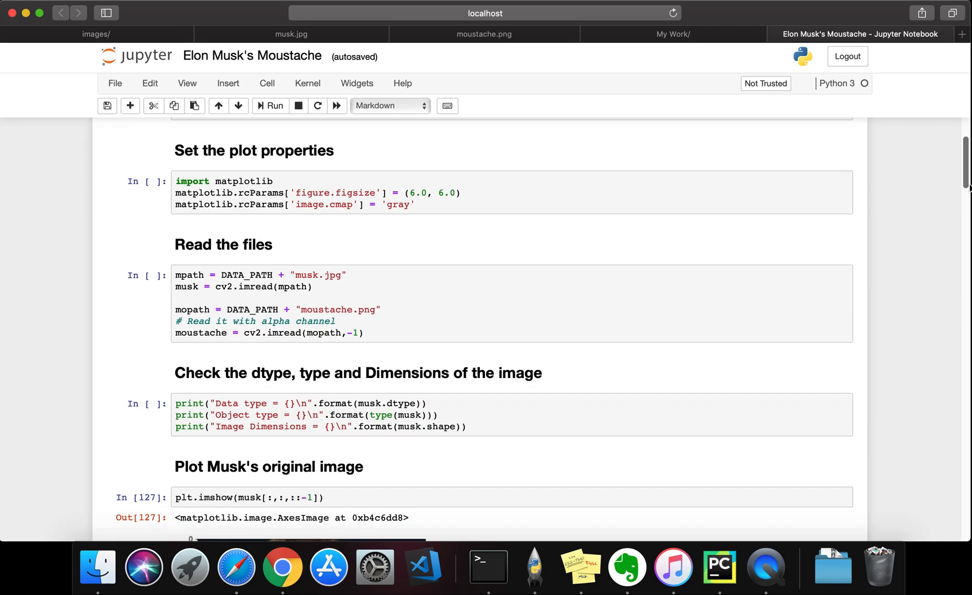
scroll("up", 3)
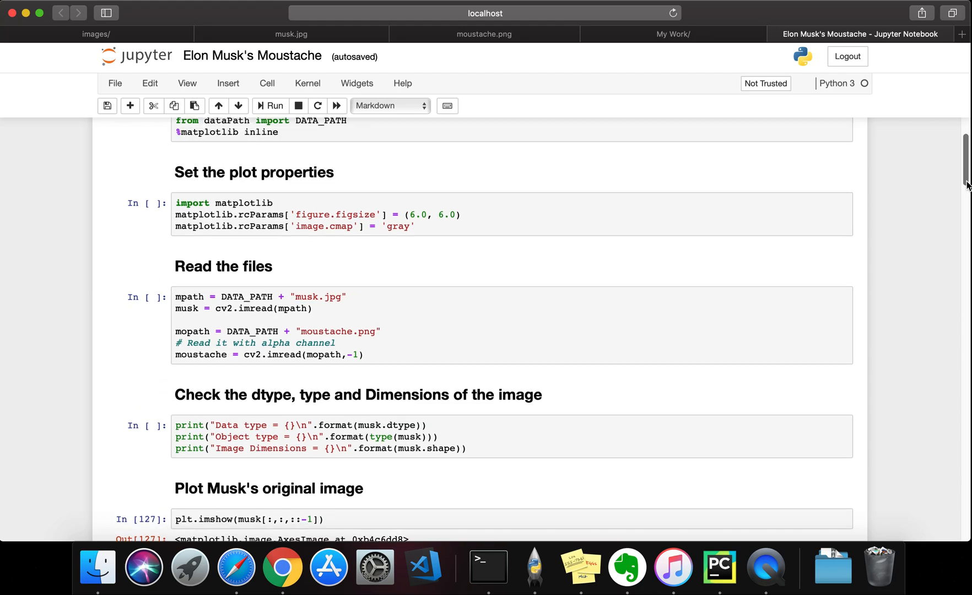
scroll("up", 3)
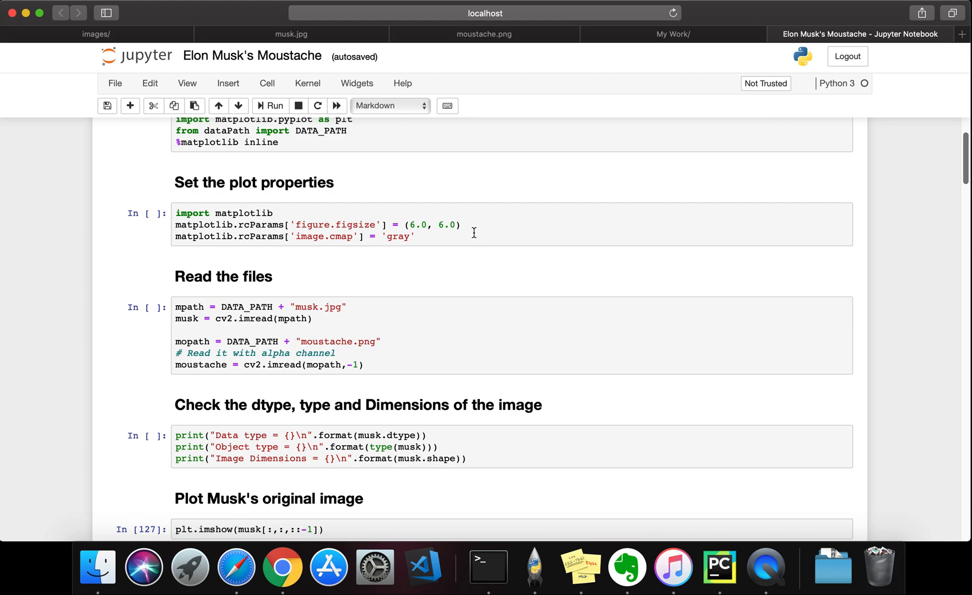
mouse_move(529, 265)
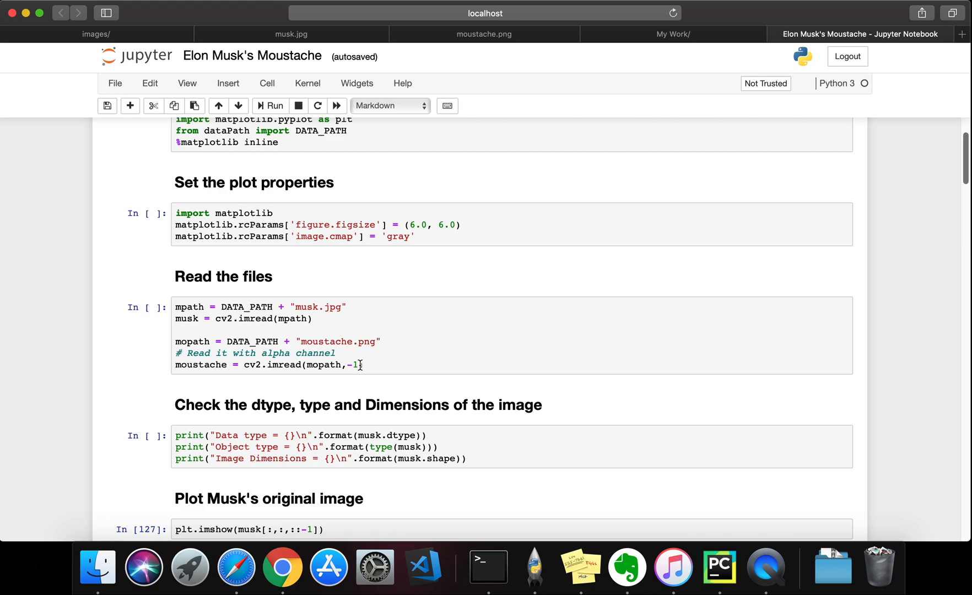
mouse_move(452, 363)
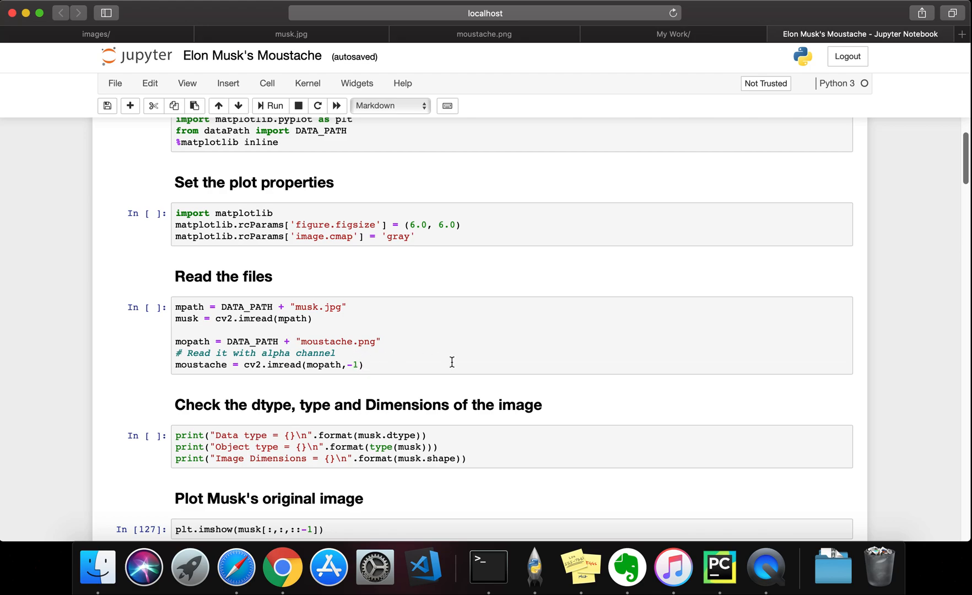
mouse_move(451, 361)
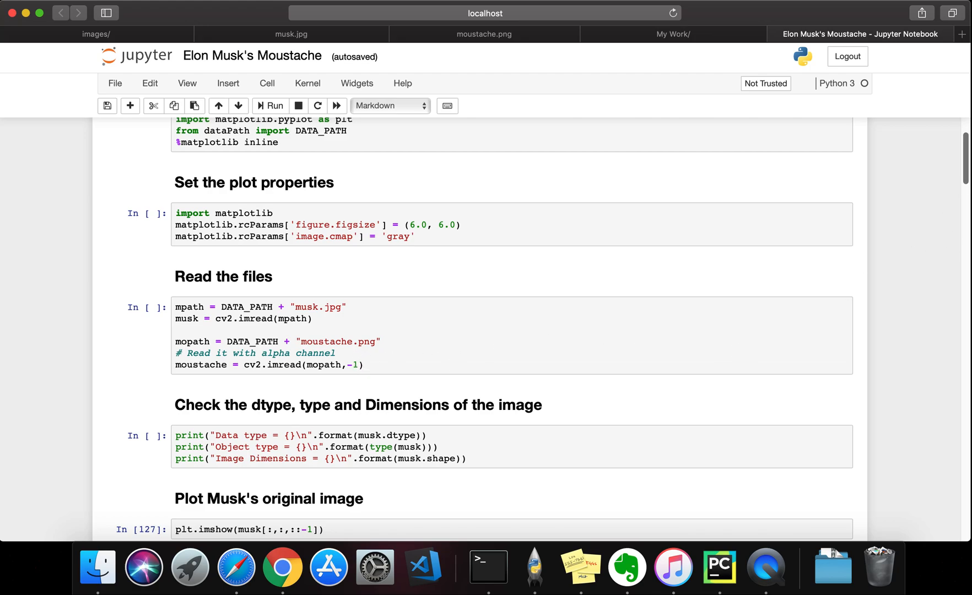
- Scroll past the plotted photo to the moustache properties: uint8, 720×720×4, resized 100×300×4
scroll("down", 3)
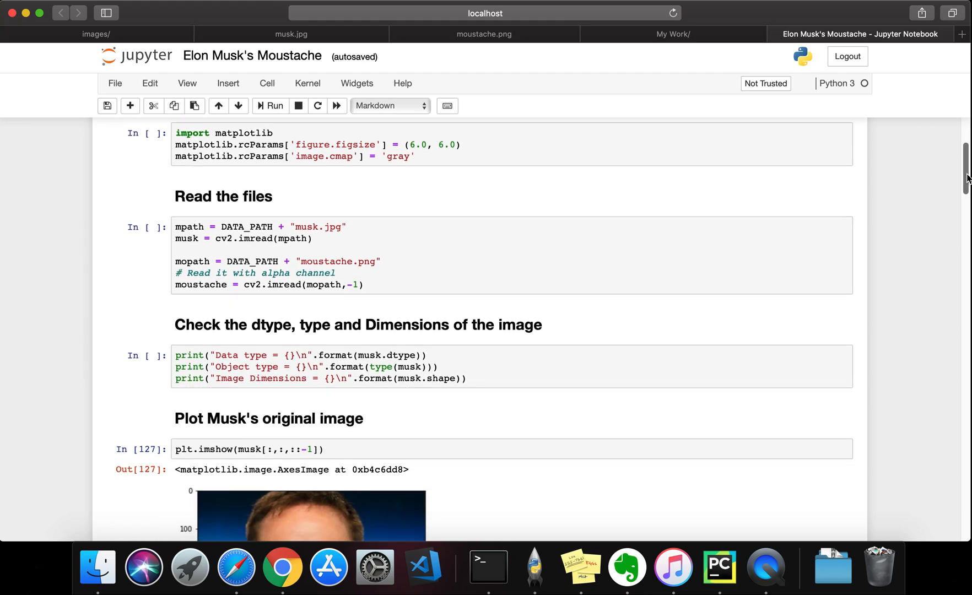
scroll("down", 3)
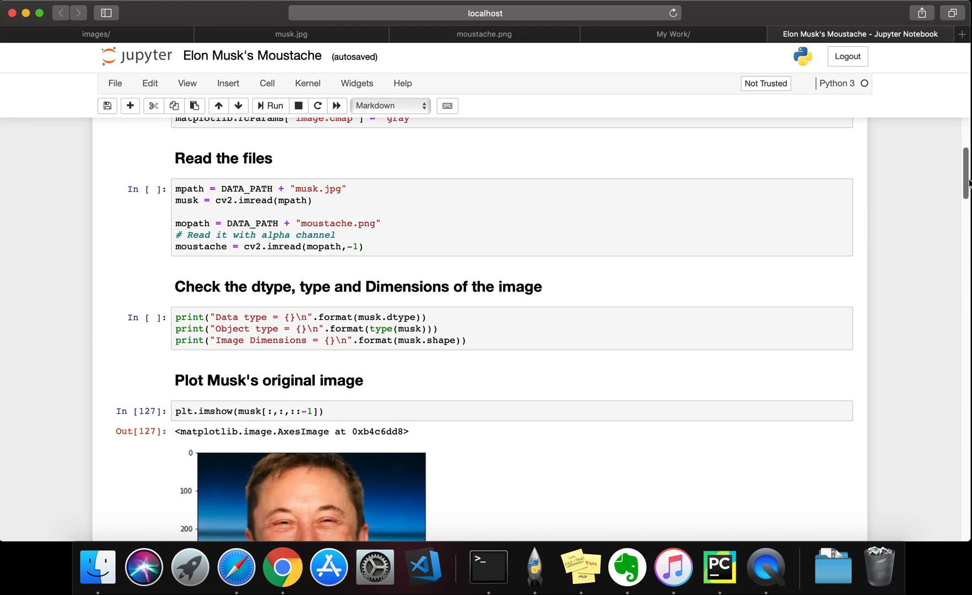
scroll("down", 3)
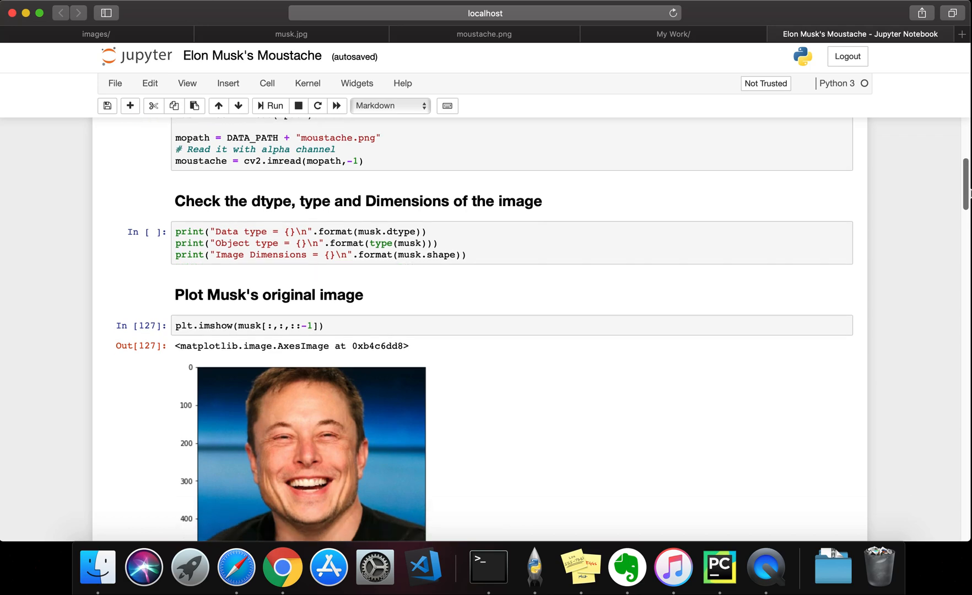
scroll("down", 3)
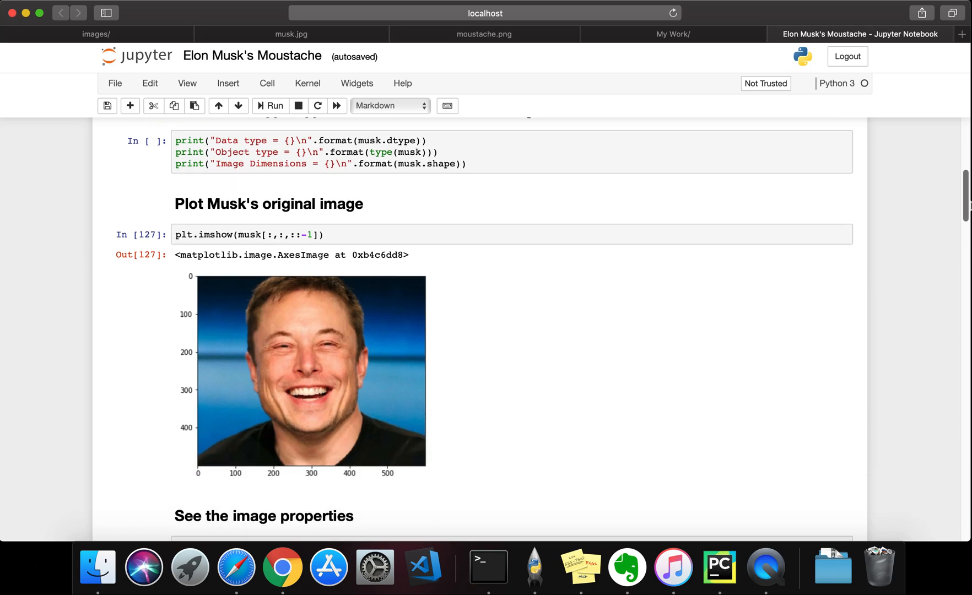
scroll("down", 3)
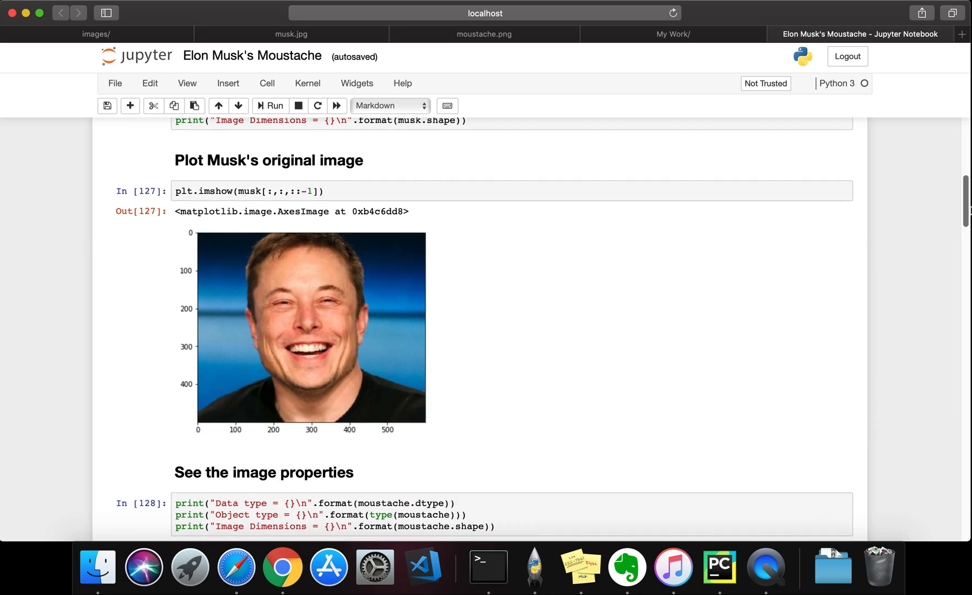
scroll("down", 3)
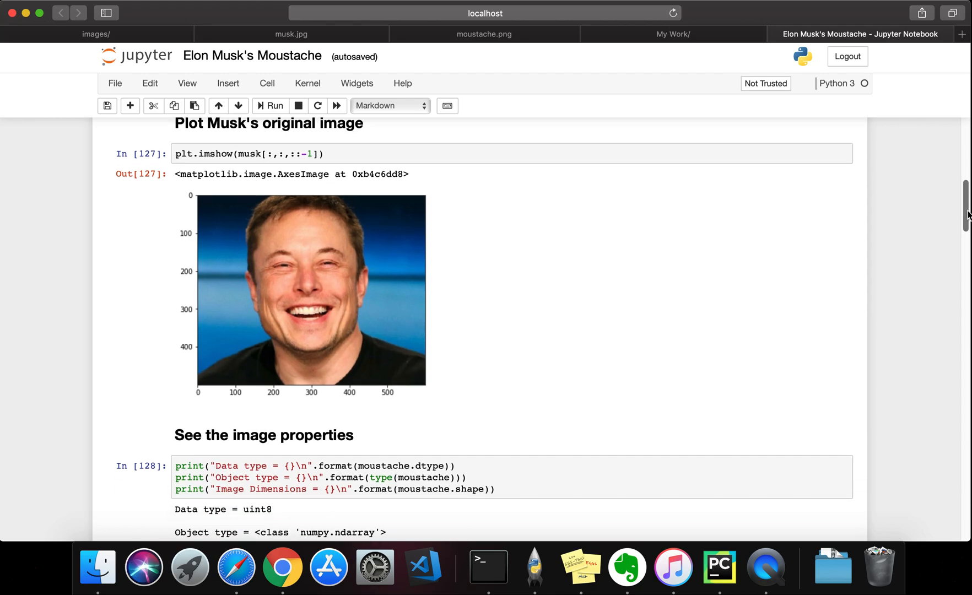
scroll("down", 3)
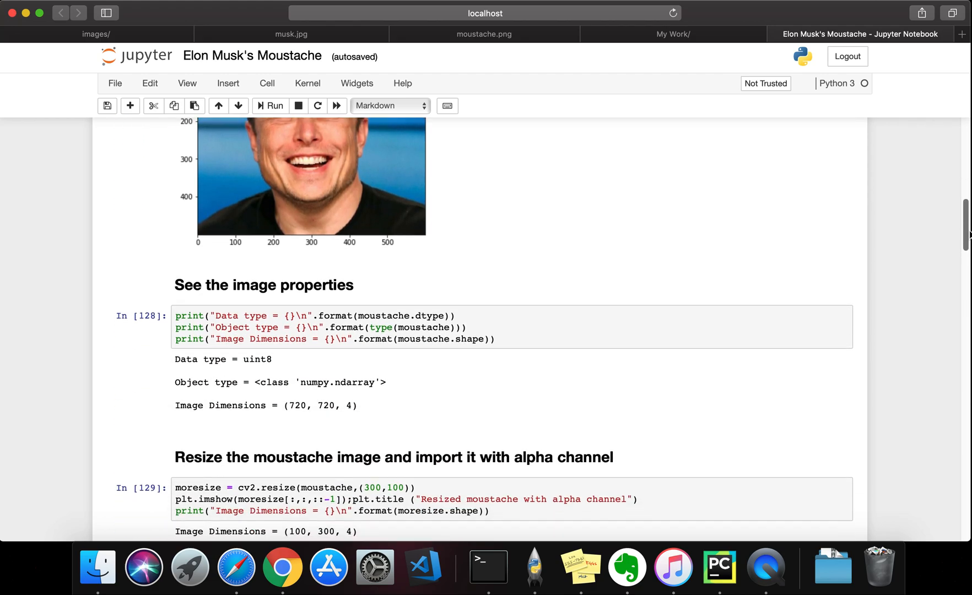
scroll("down", 3)
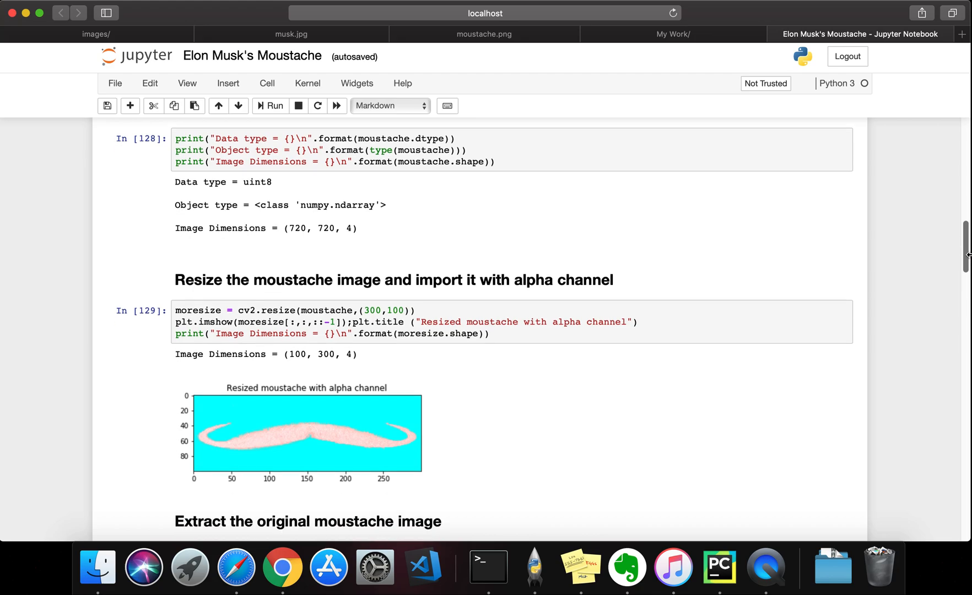
scroll("down", 3)
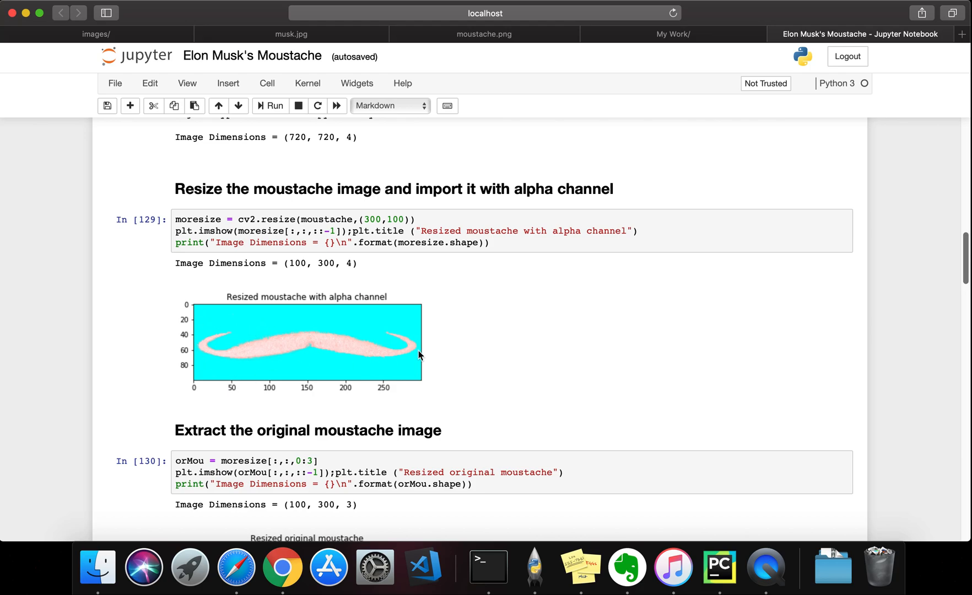
mouse_move(477, 353)
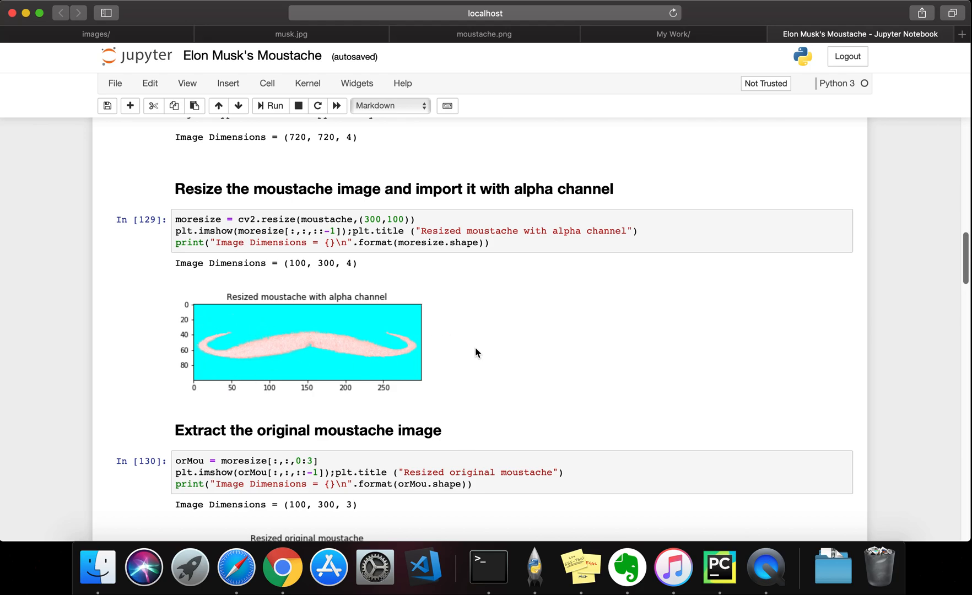
mouse_move(723, 313)
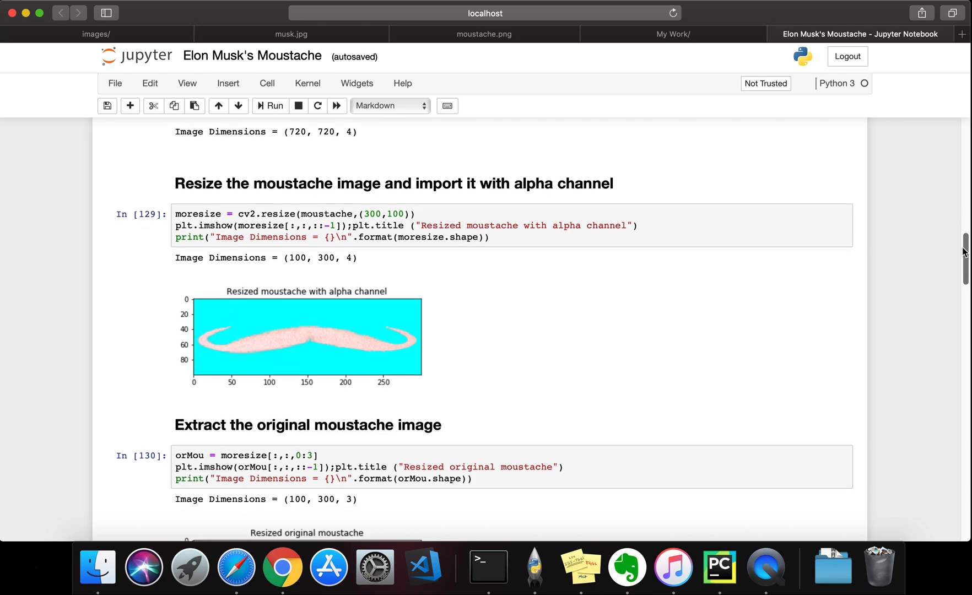
- Select the 'Extract the original moustache image' heading and show its dark resized plot
scroll("down", 3)
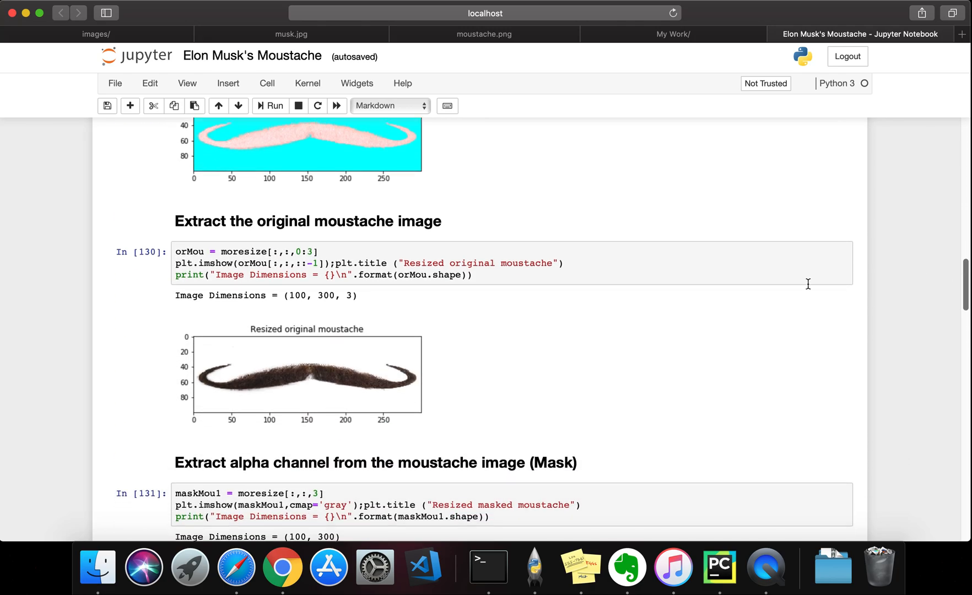
mouse_move(208, 363)
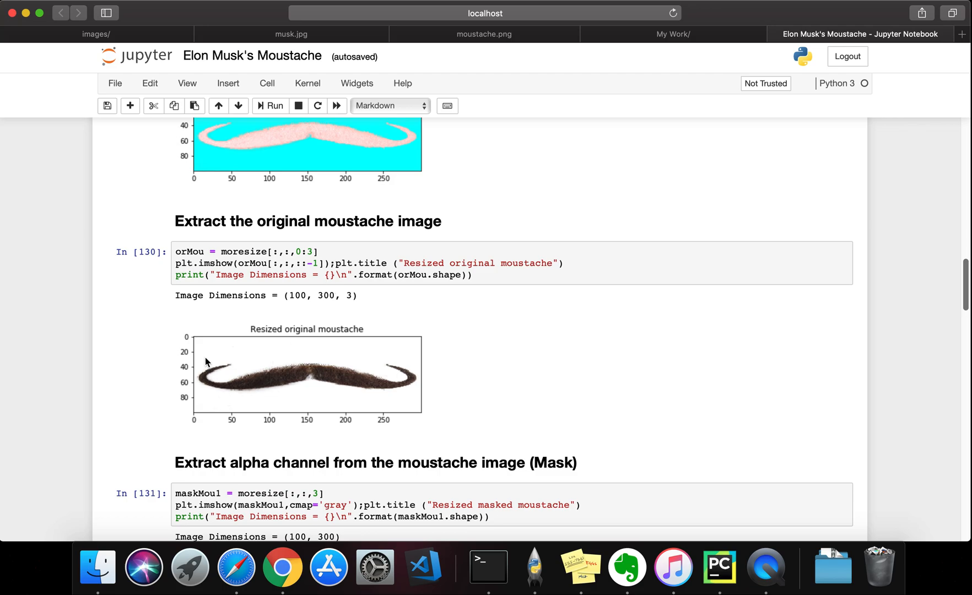
mouse_move(426, 371)
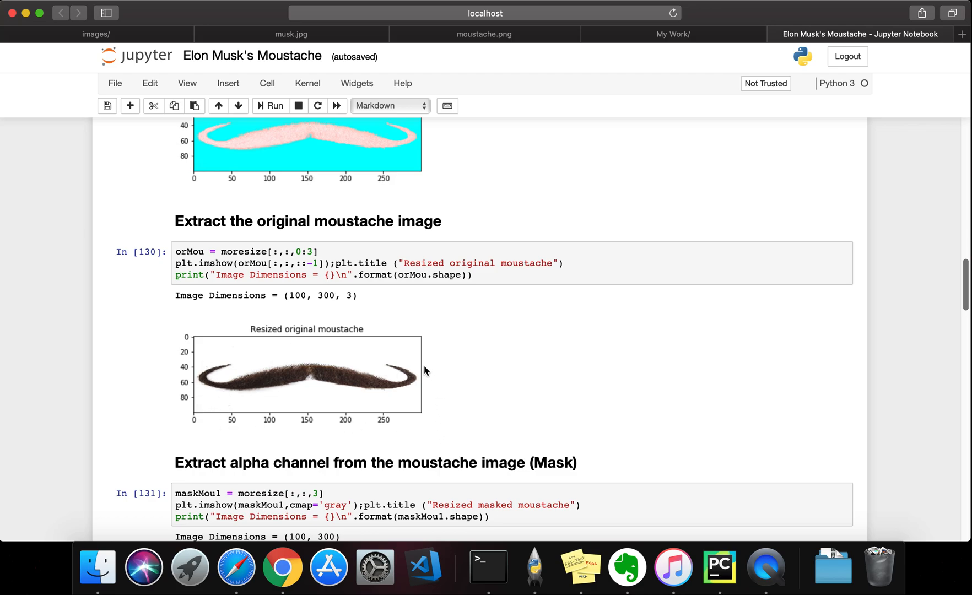
mouse_move(467, 364)
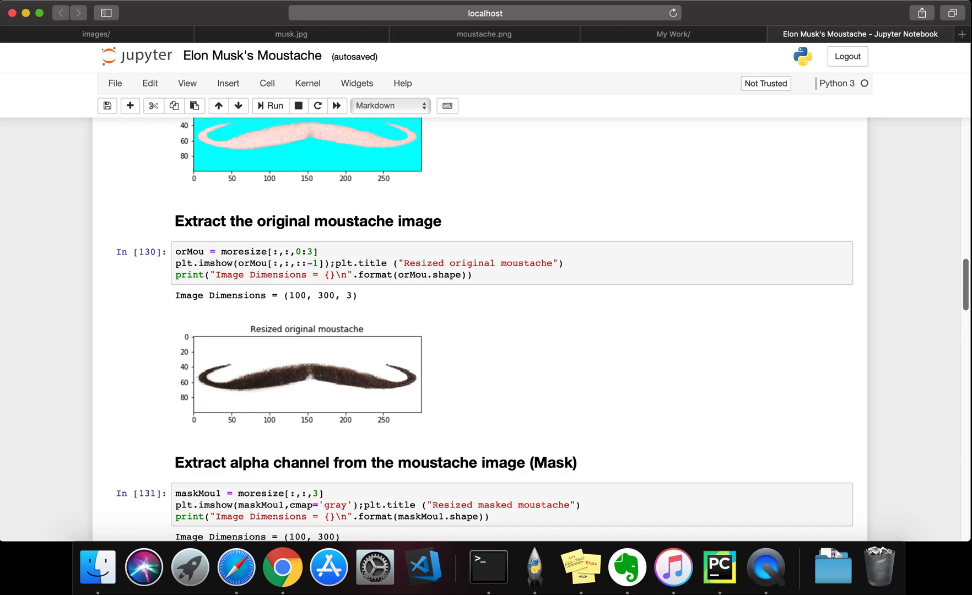
scroll("up", 3)
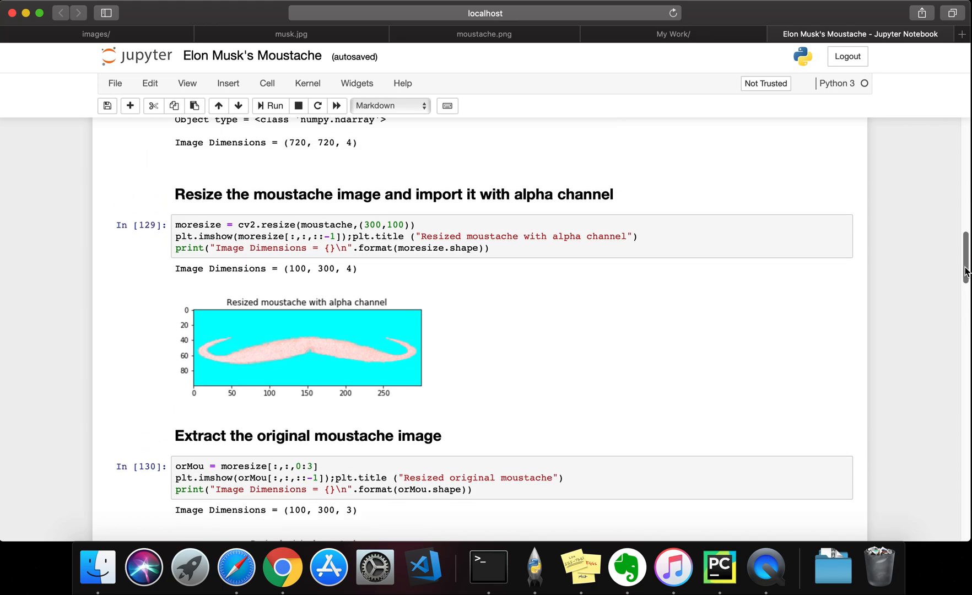
left_click(317, 237)
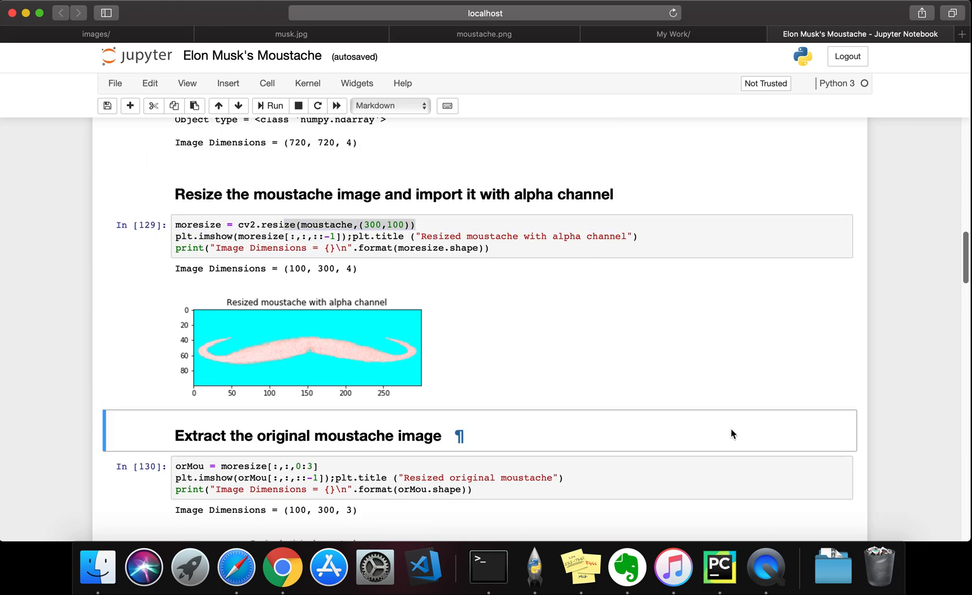
scroll("down", 3)
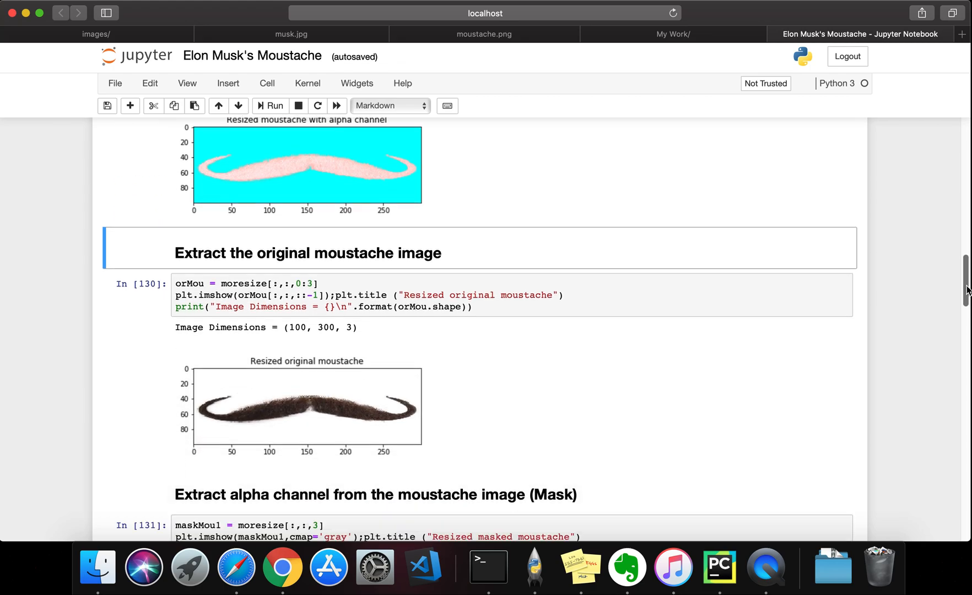
- Scroll to the alpha-channel mask cell's black-and-white moustache plot
scroll("down", 3)
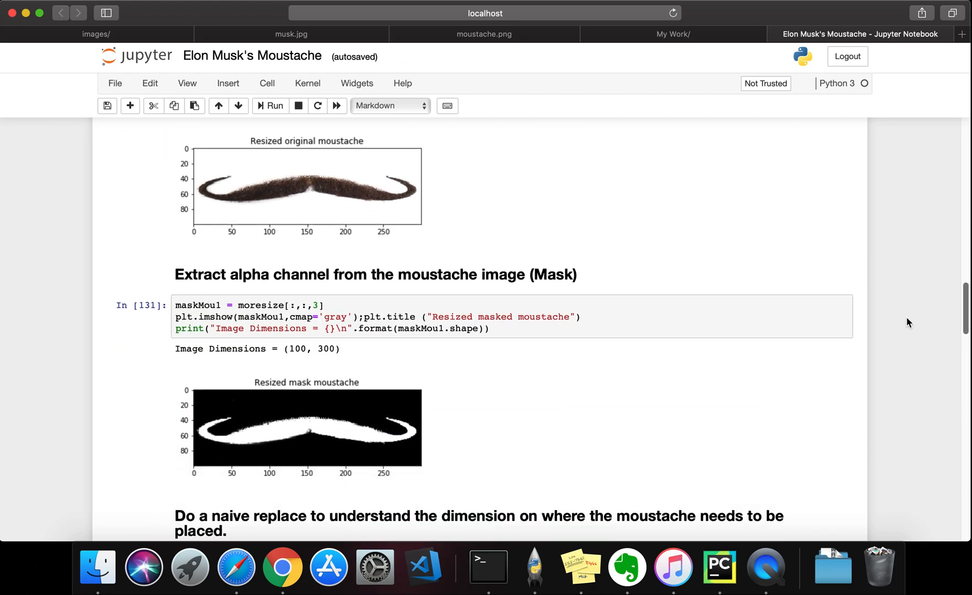
mouse_move(394, 315)
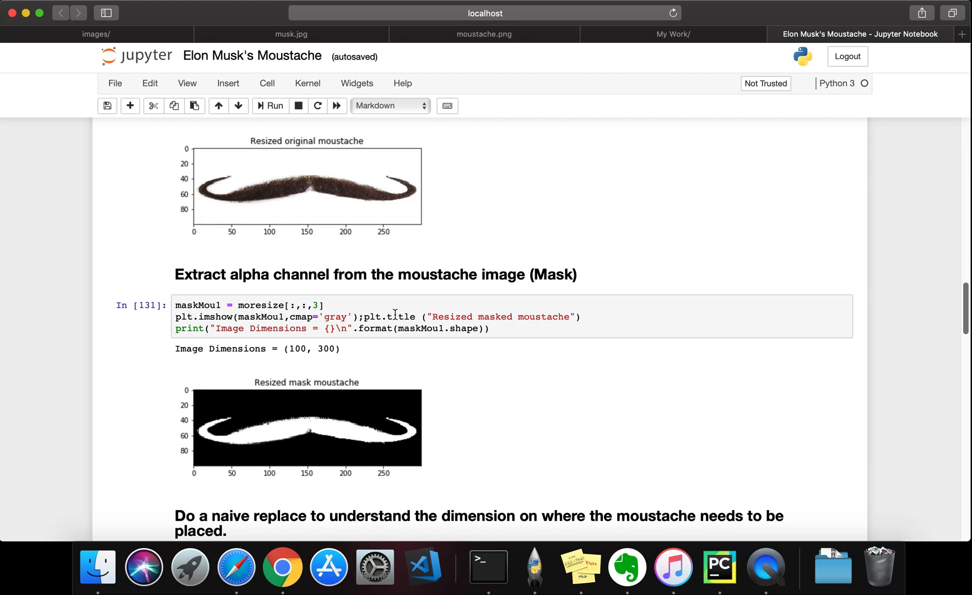
mouse_move(406, 208)
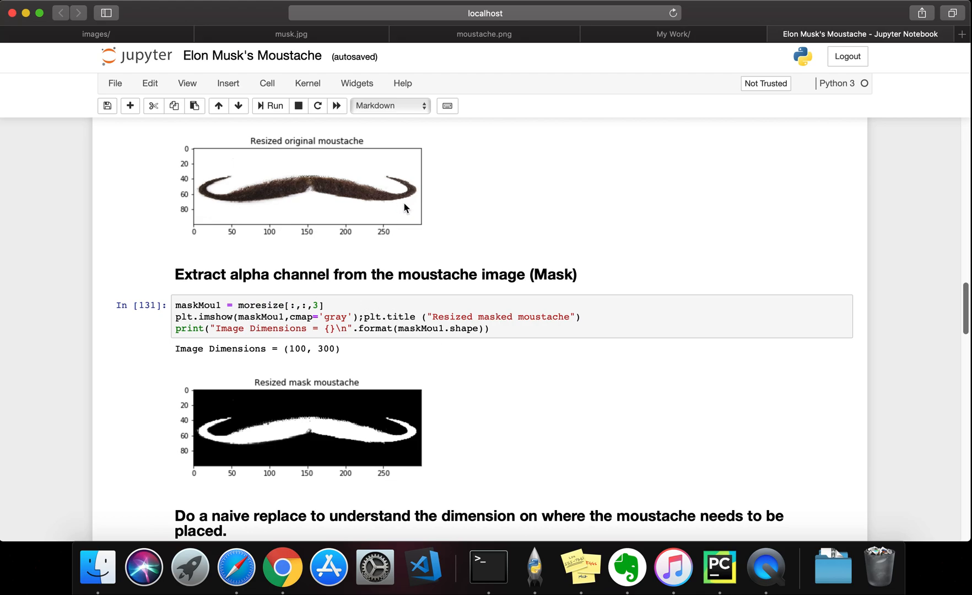
mouse_move(965, 327)
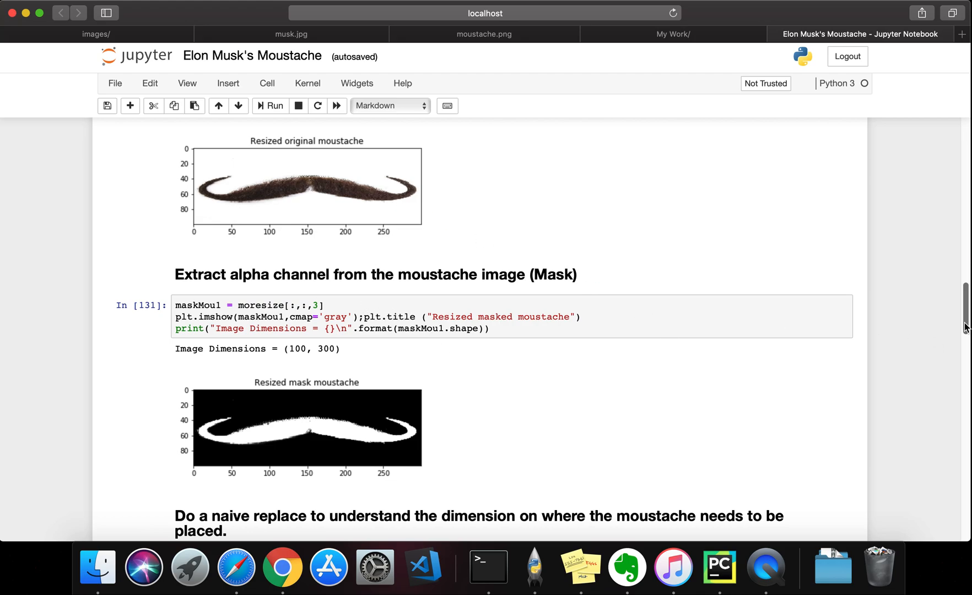
- Scroll past the naive-replace white rectangle to the 'Create 3 channel image for the mask' heading
scroll("down", 3)
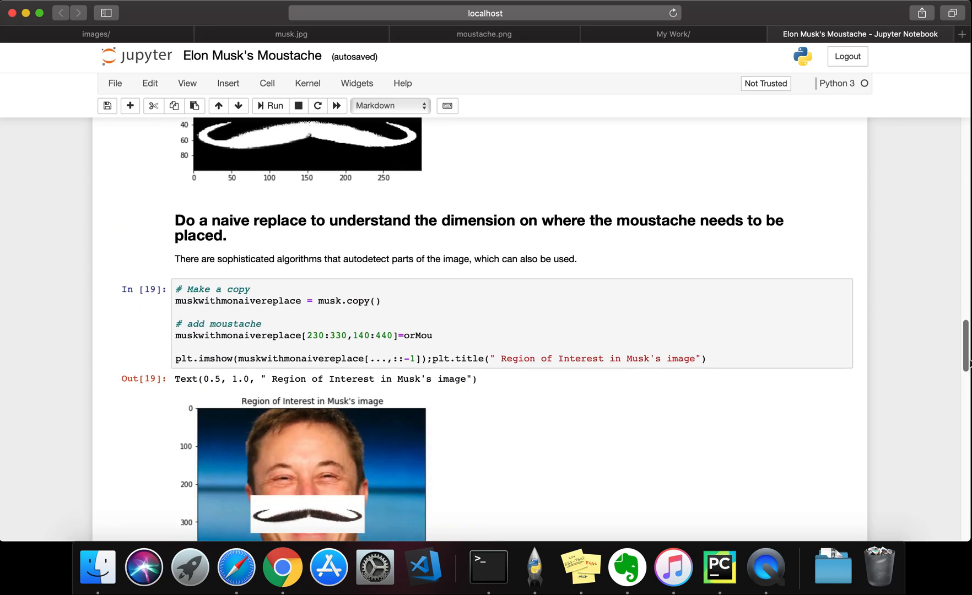
mouse_move(657, 444)
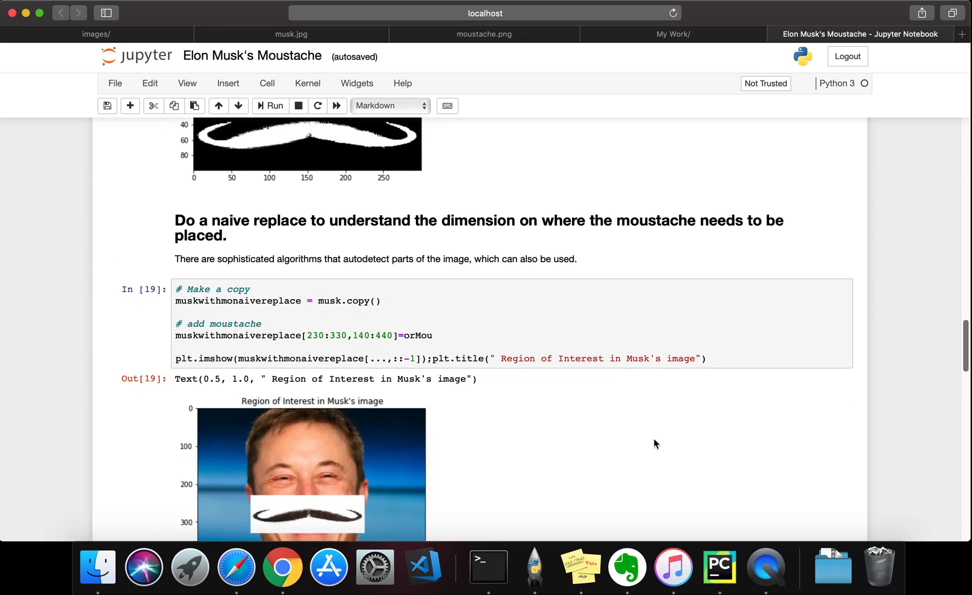
mouse_move(617, 452)
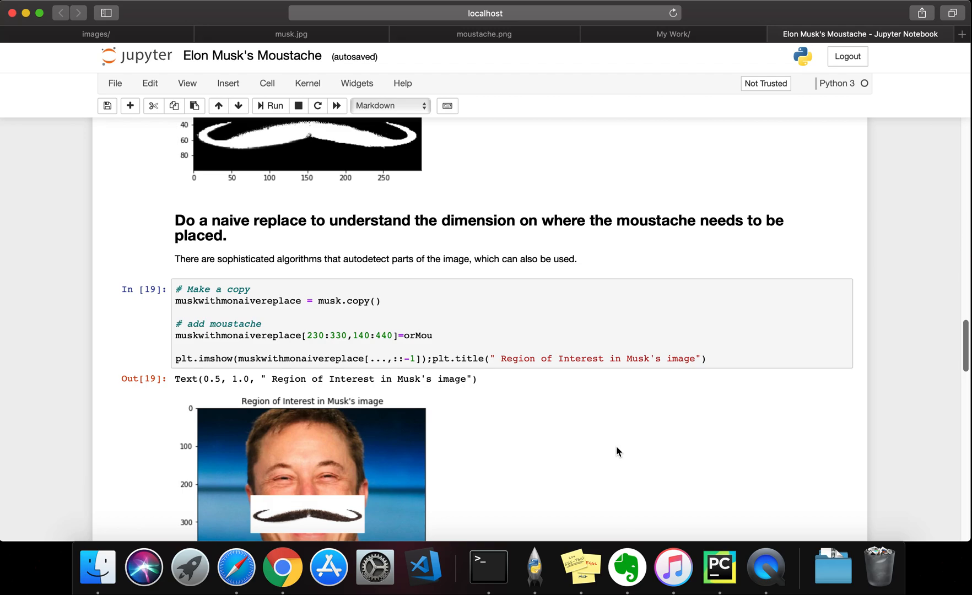
mouse_move(817, 415)
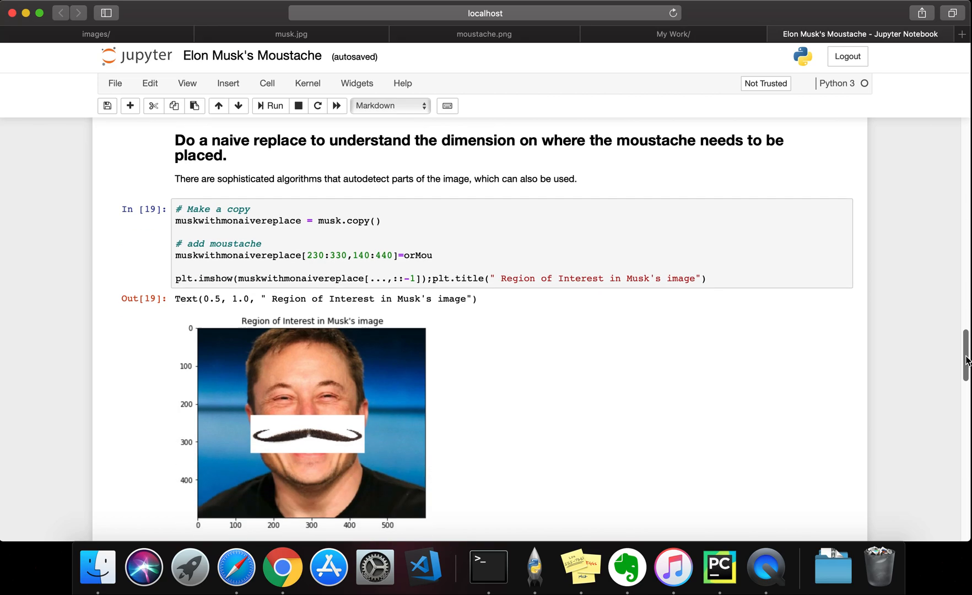
scroll("down", 3)
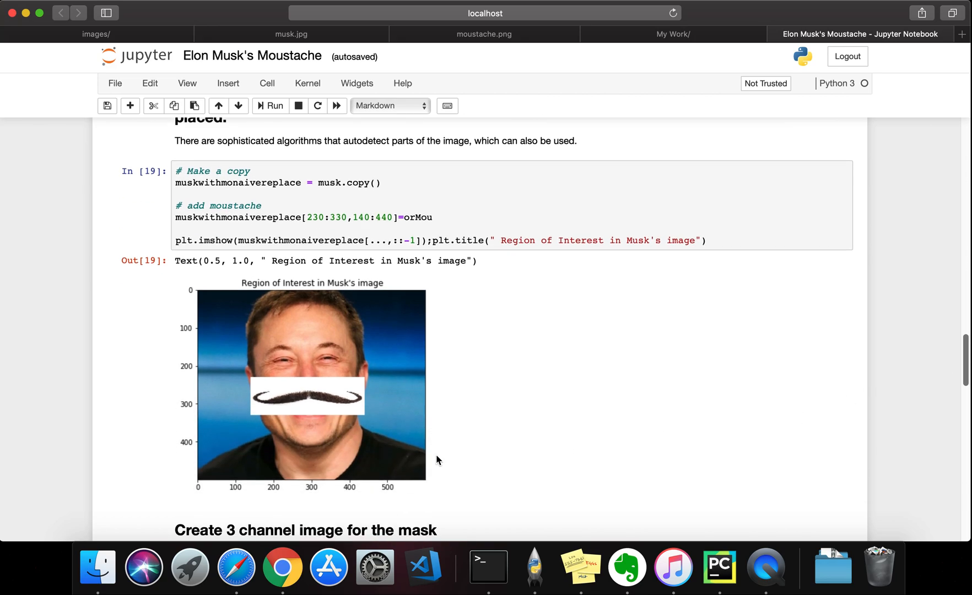
mouse_move(357, 388)
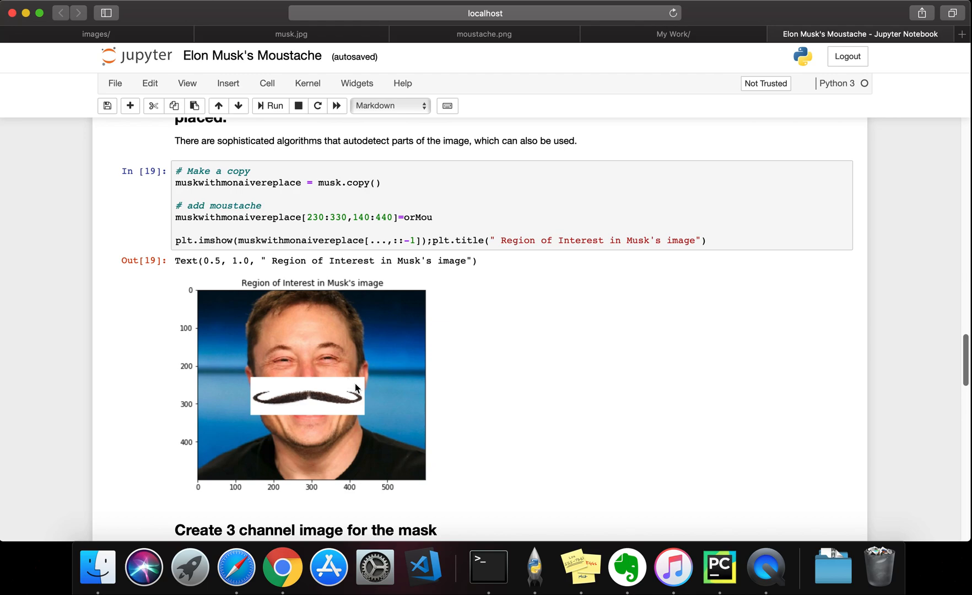
mouse_move(264, 395)
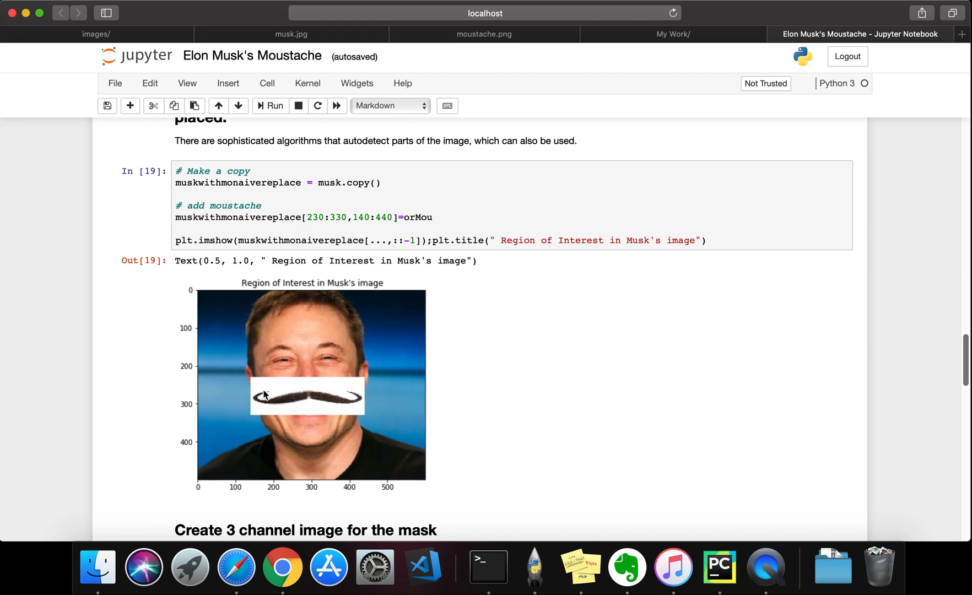
mouse_move(383, 391)
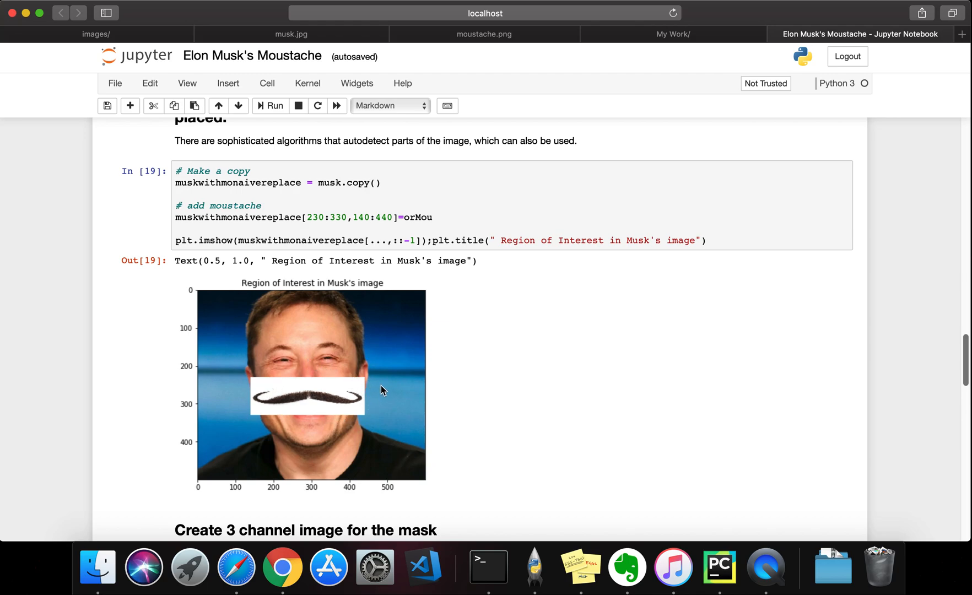
mouse_move(964, 344)
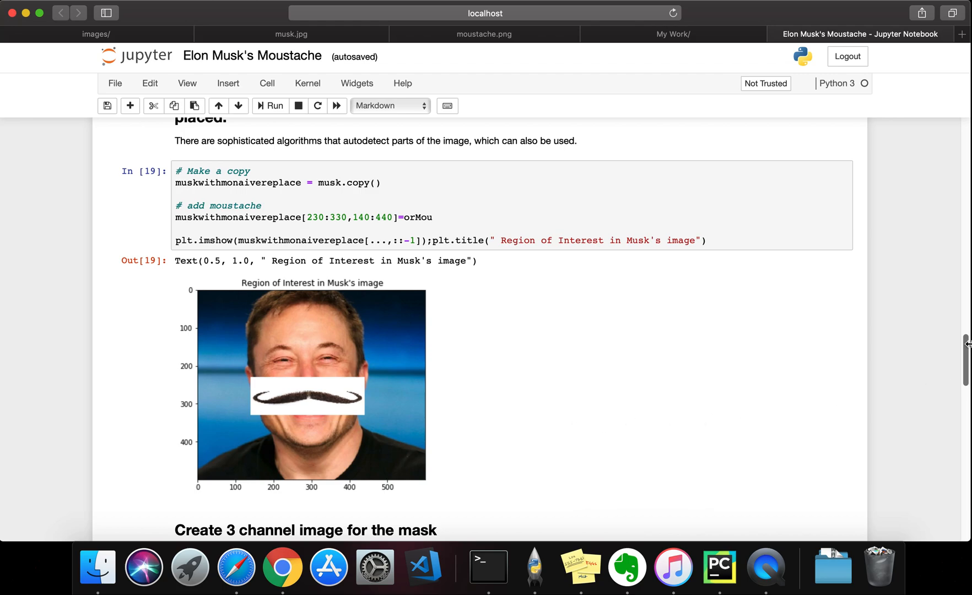
scroll("down", 3)
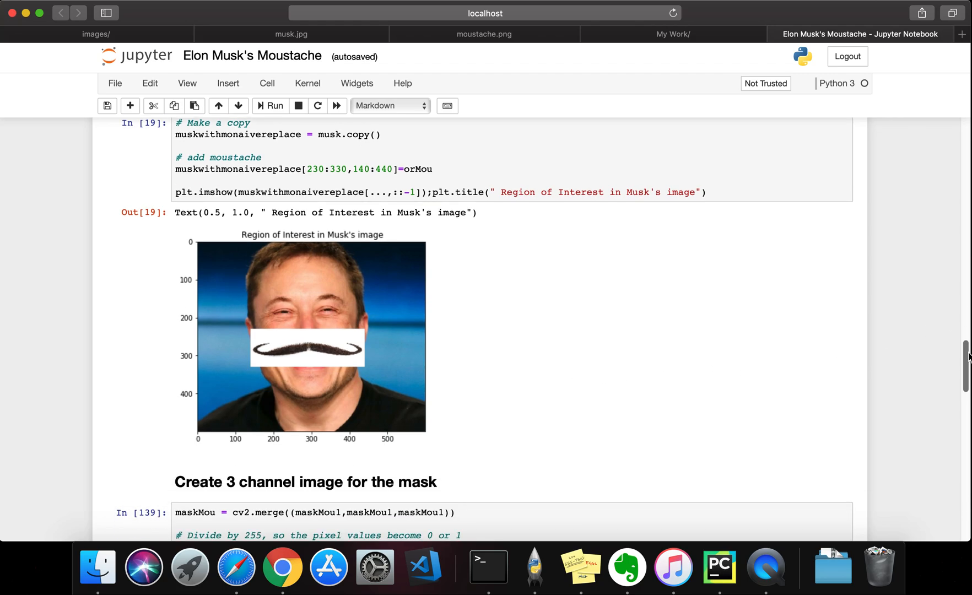
scroll("down", 3)
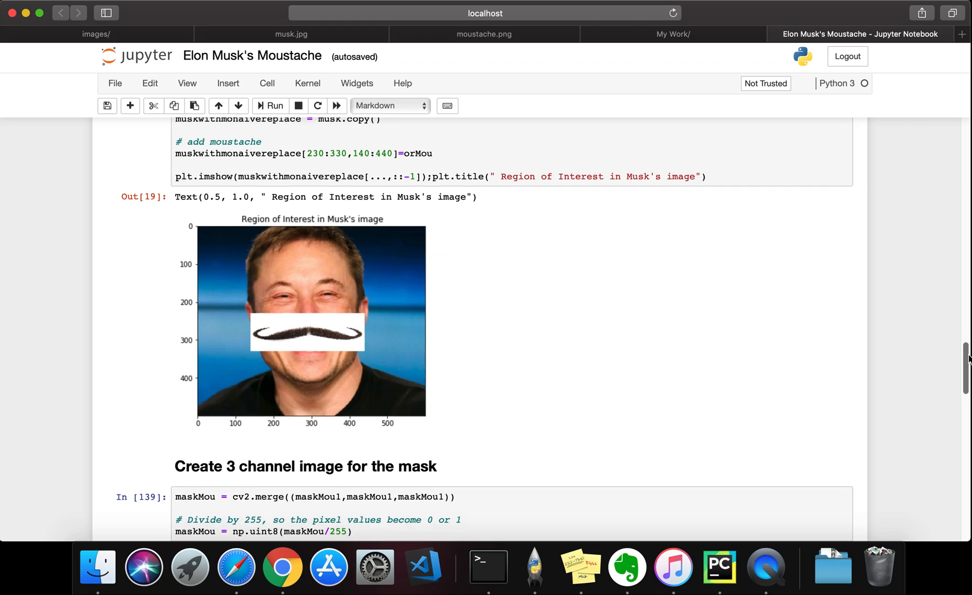
- Show the cv2.multiply black-moustache output and click into the 3-channel mask code cell
scroll("down", 3)
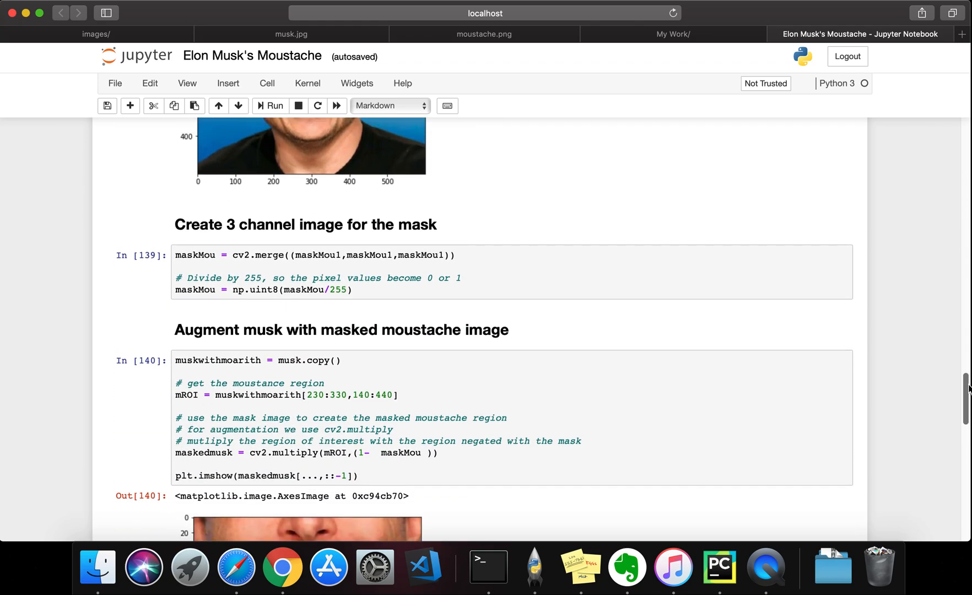
scroll("down", 3)
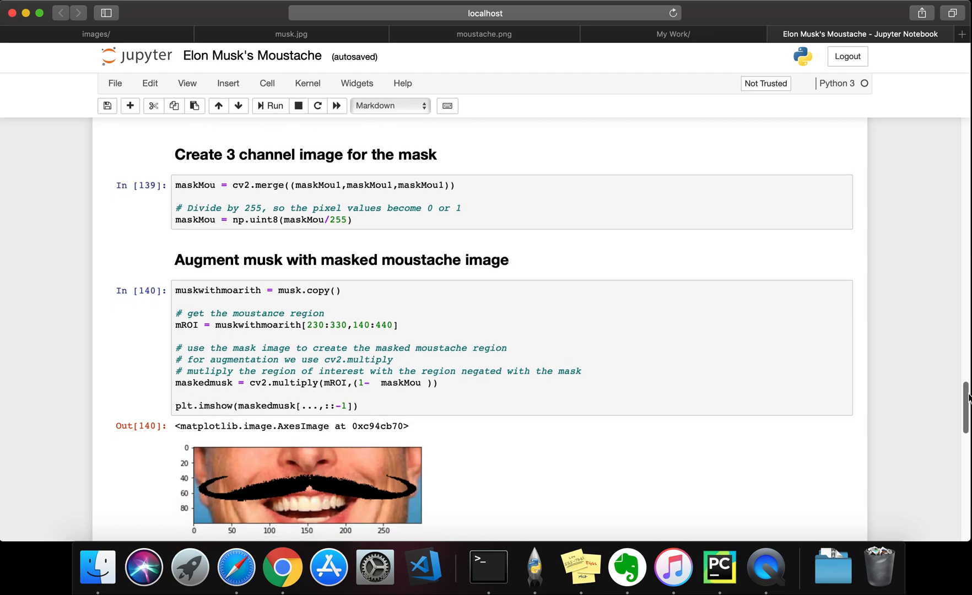
scroll("up", 3)
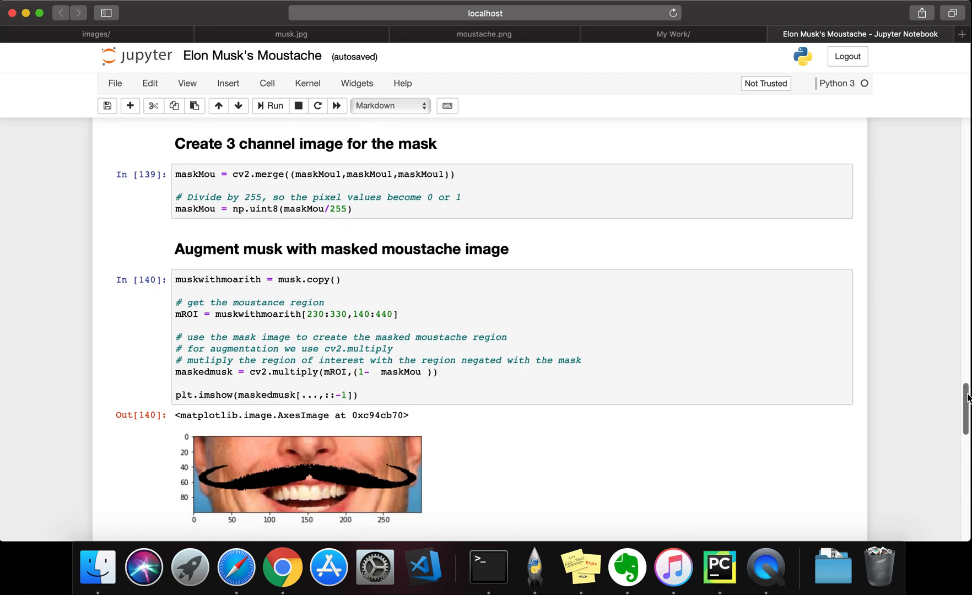
mouse_move(953, 378)
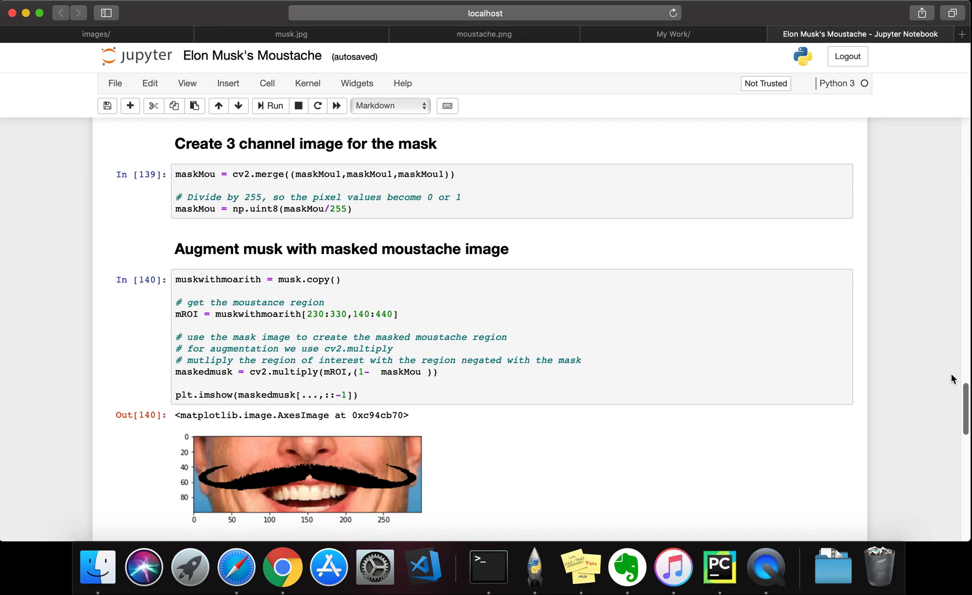
mouse_move(958, 378)
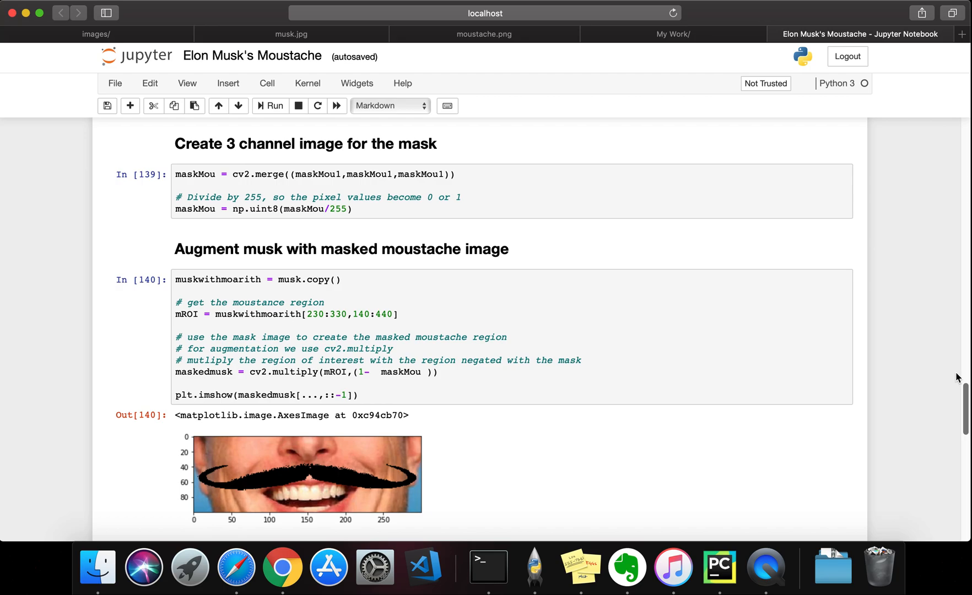
mouse_move(663, 304)
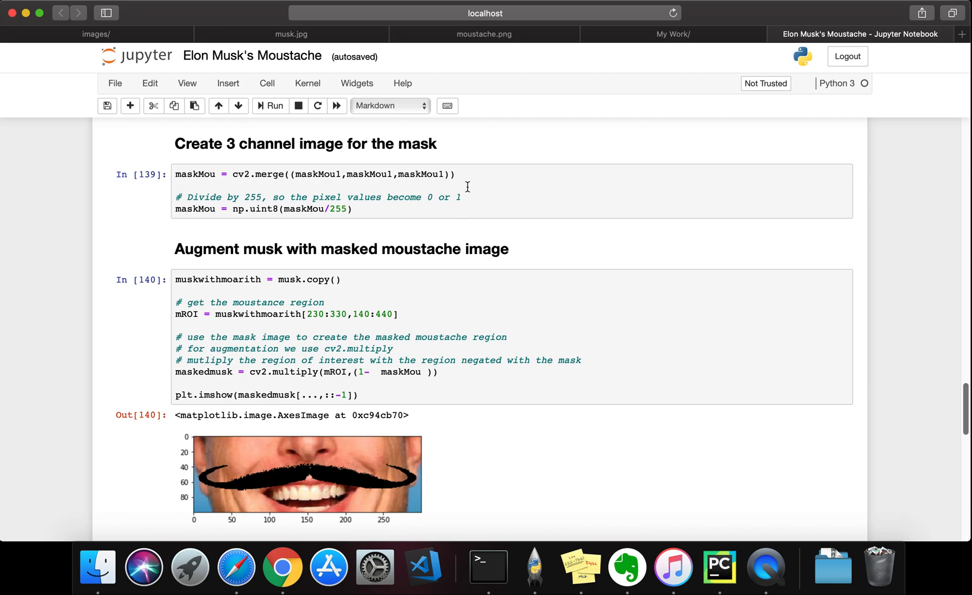
left_click(453, 174)
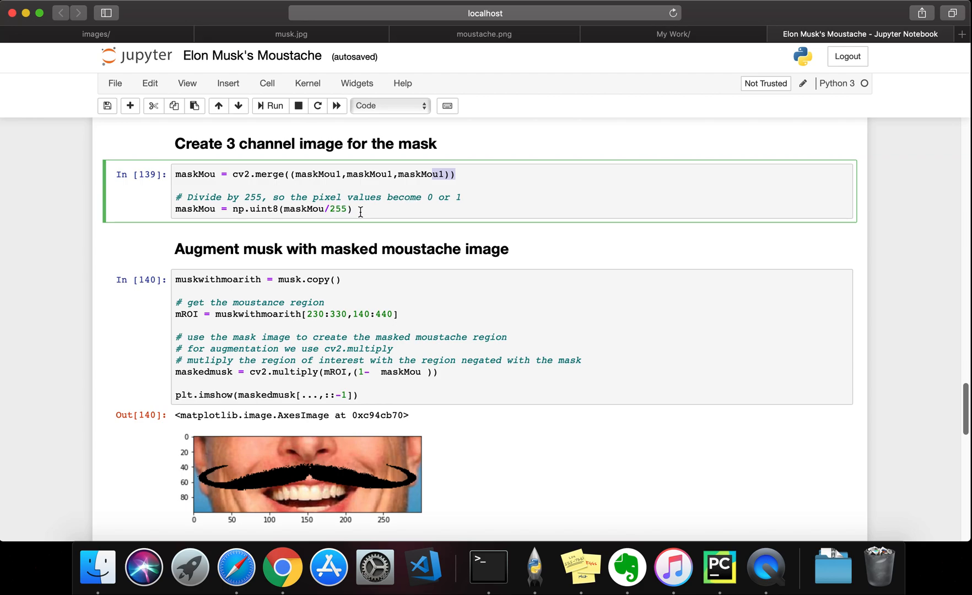
mouse_move(391, 226)
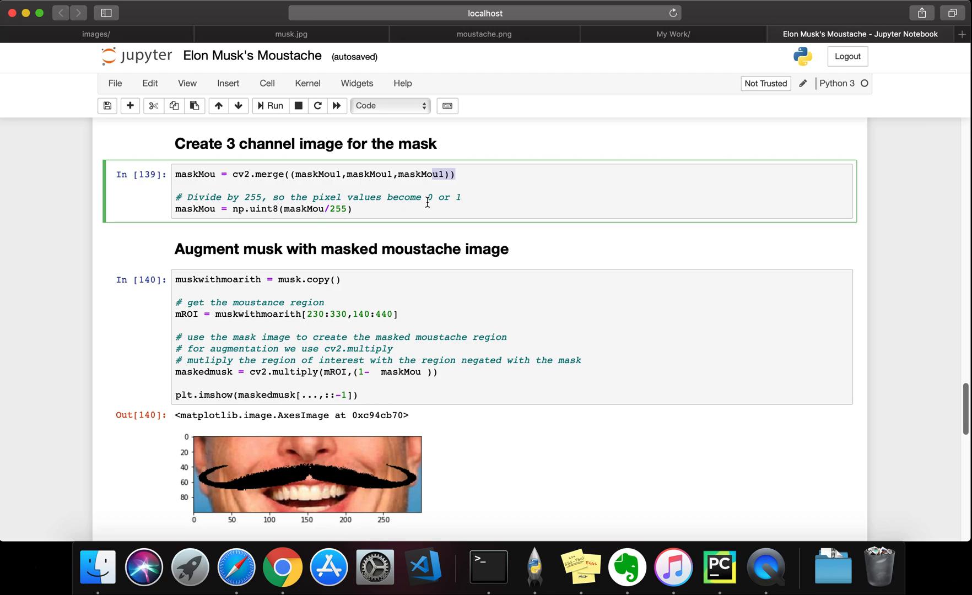
mouse_move(482, 229)
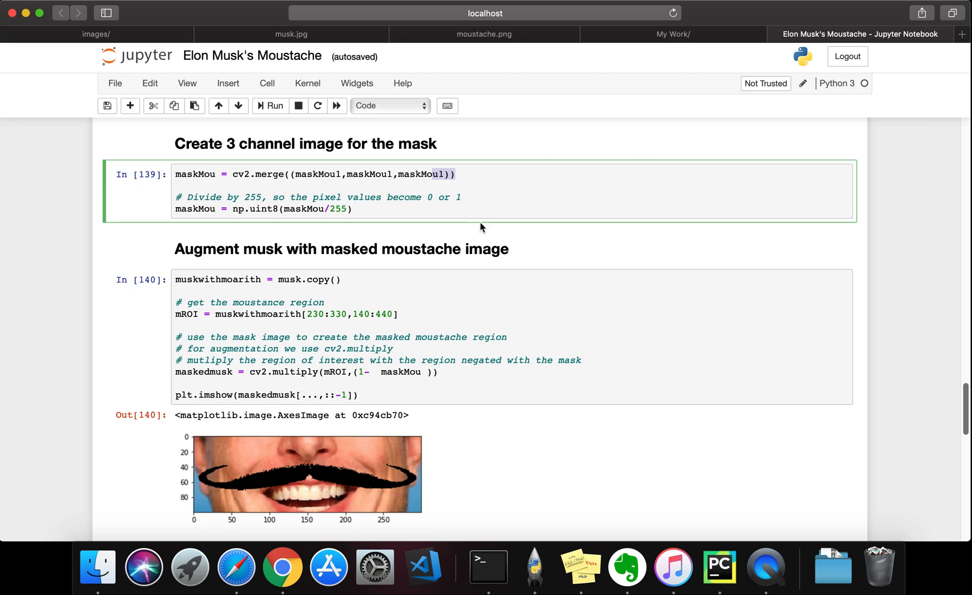
mouse_move(589, 279)
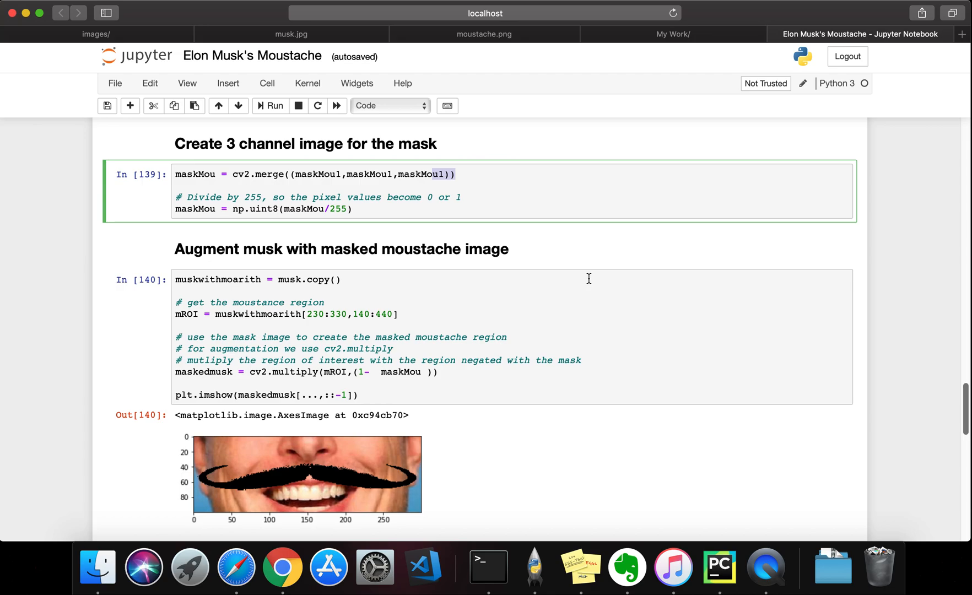
mouse_move(584, 309)
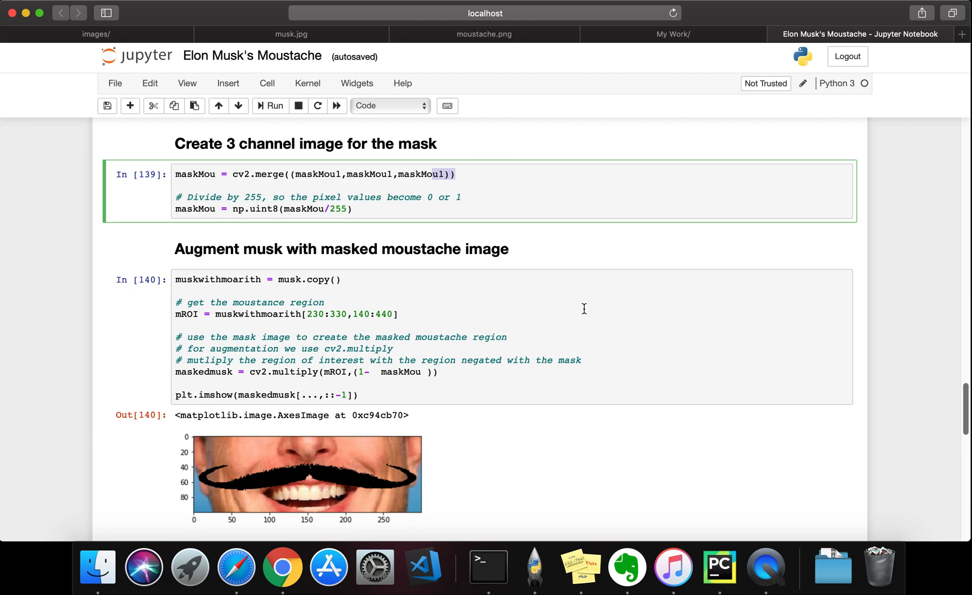
mouse_move(960, 369)
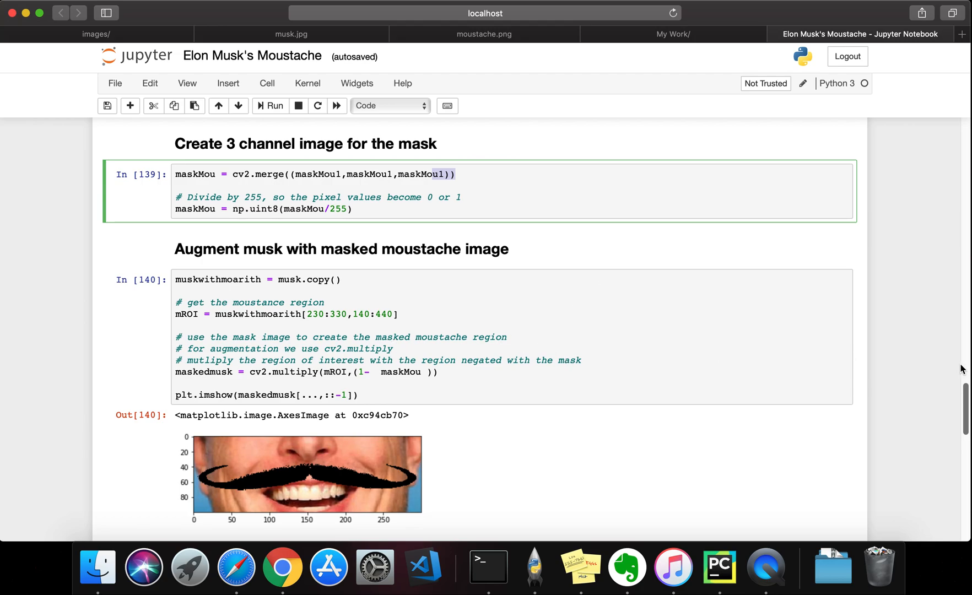
scroll("down", 3)
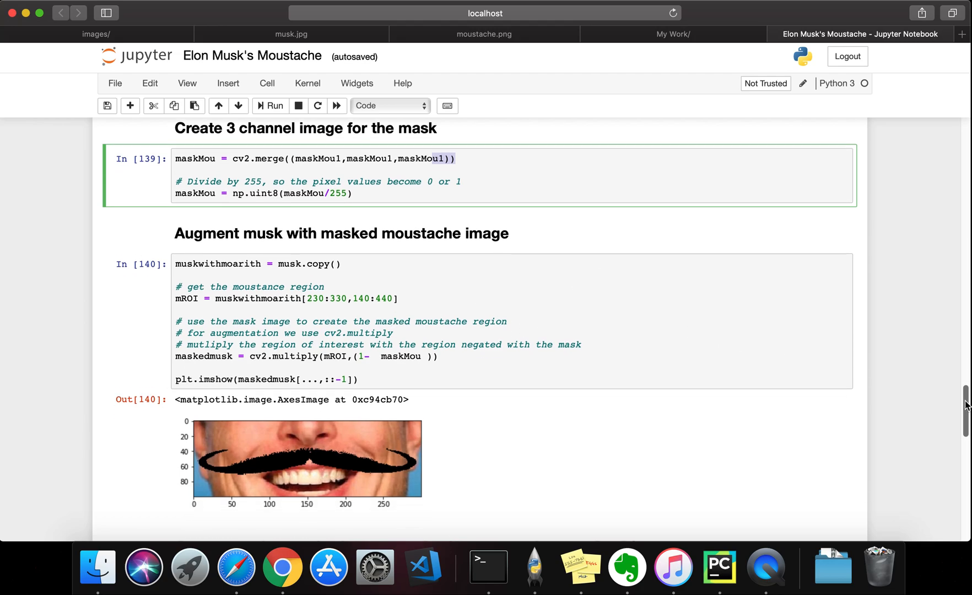
scroll("down", 3)
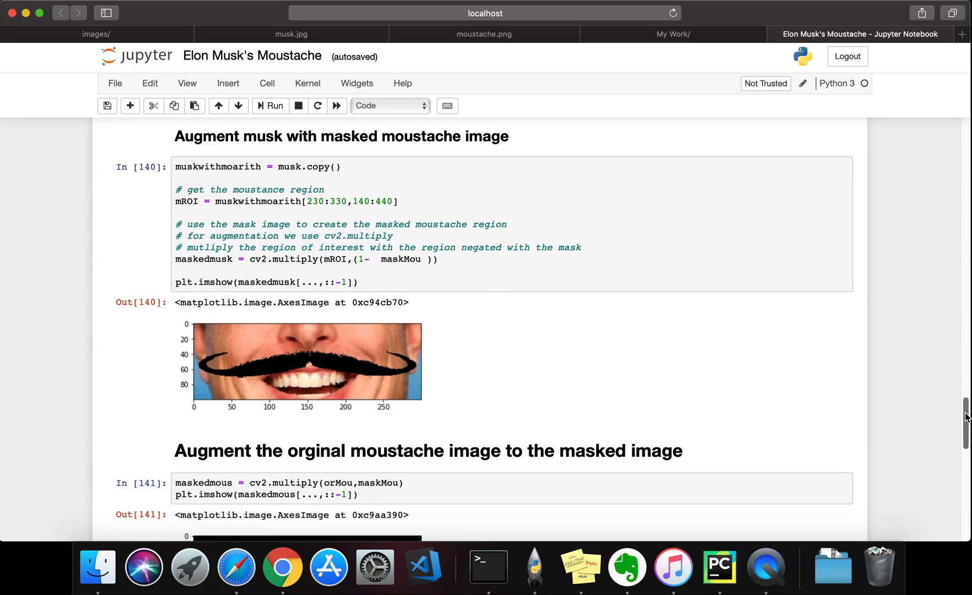
scroll("down", 3)
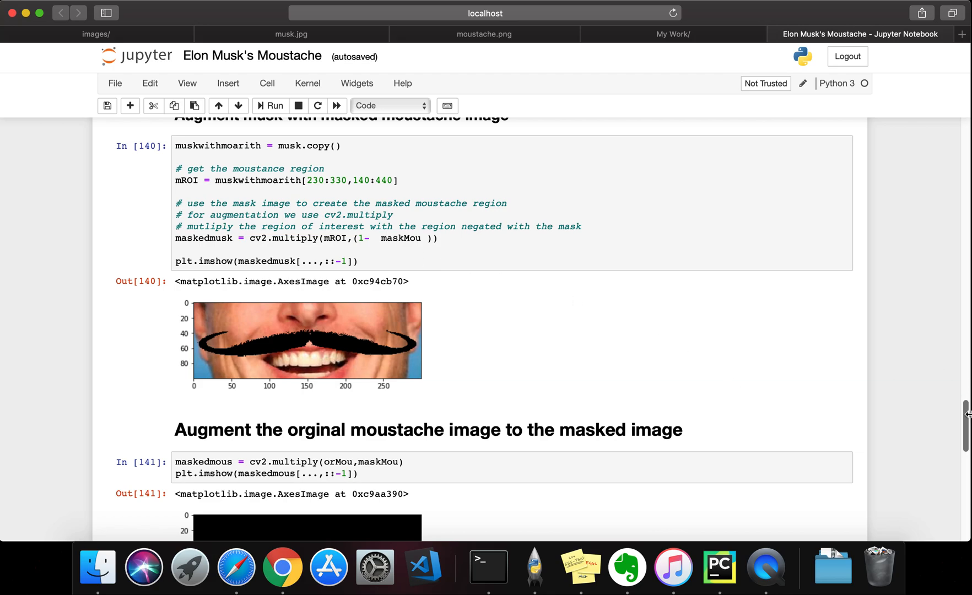
scroll("up", 3)
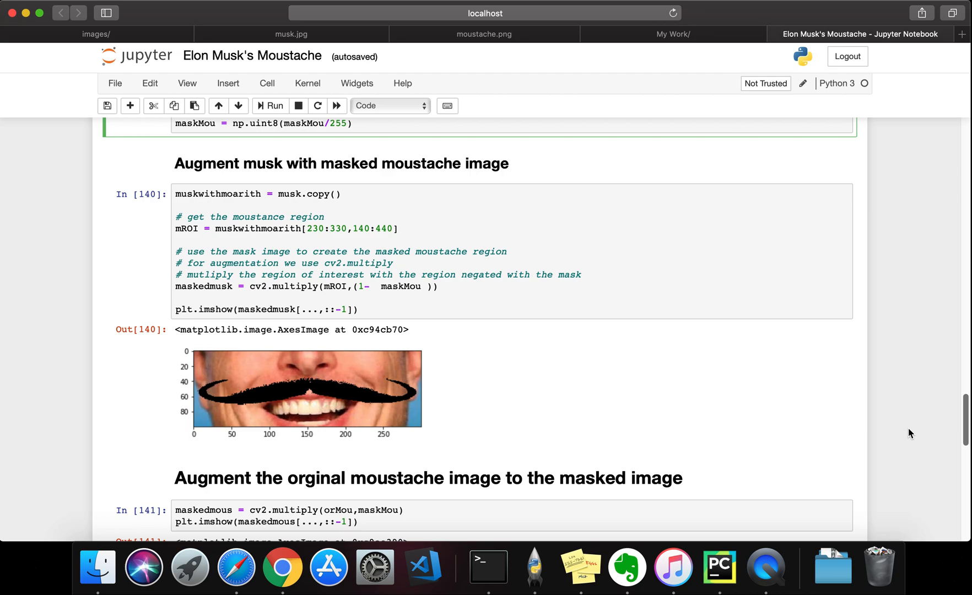
mouse_move(967, 436)
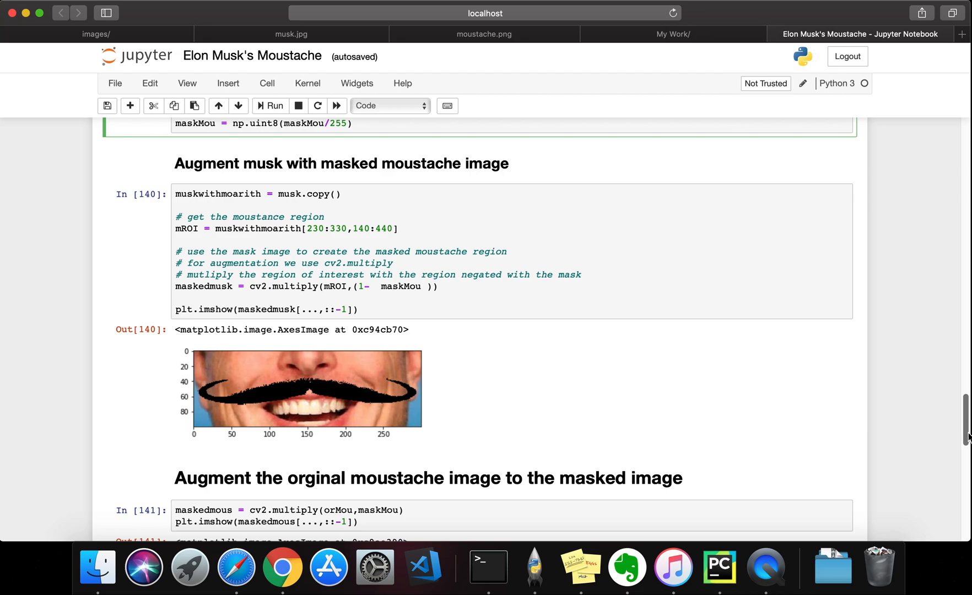
- Scroll to the textured moustache on black and the cv2.add combined mouth region
scroll("down", 3)
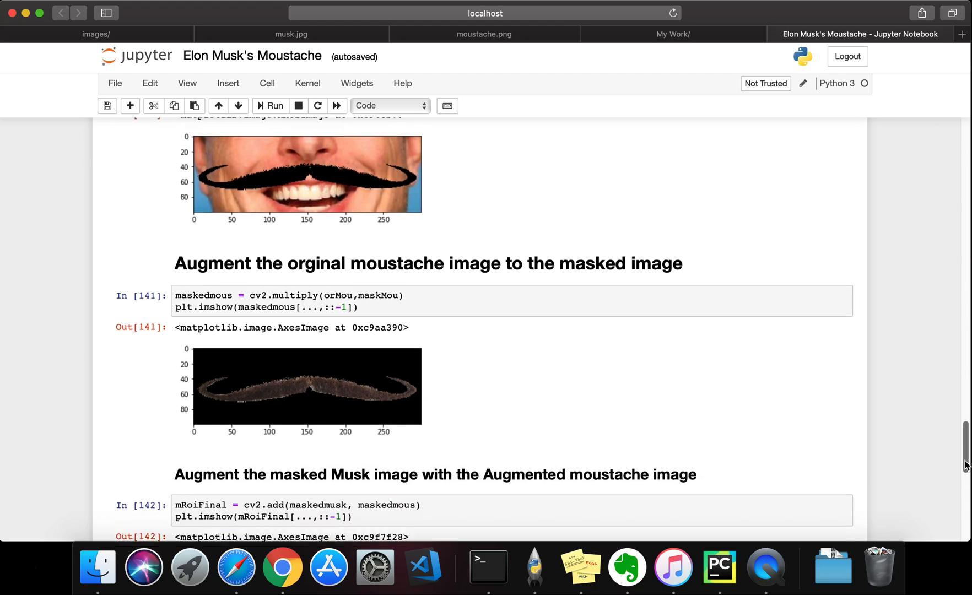
scroll("down", 3)
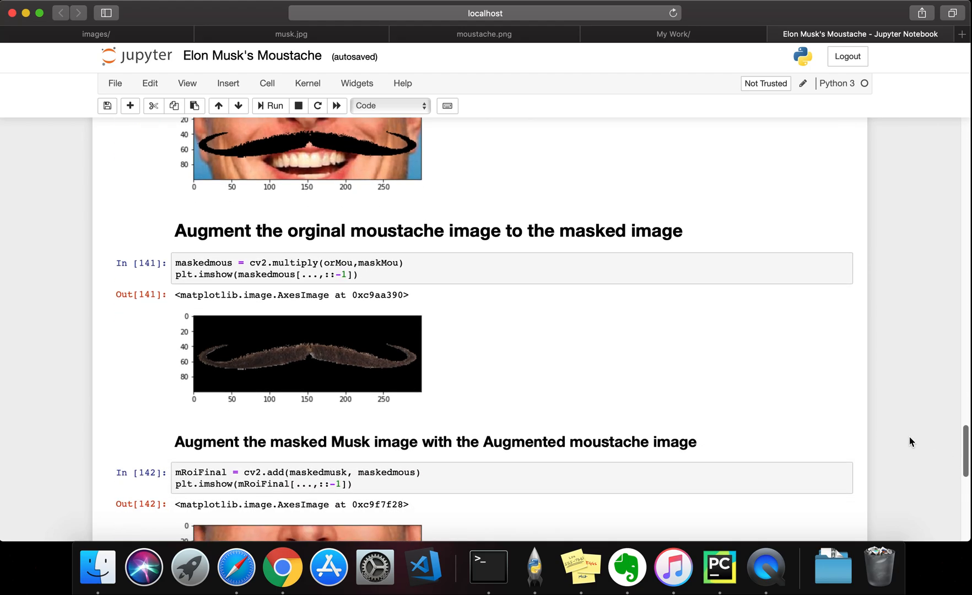
mouse_move(692, 409)
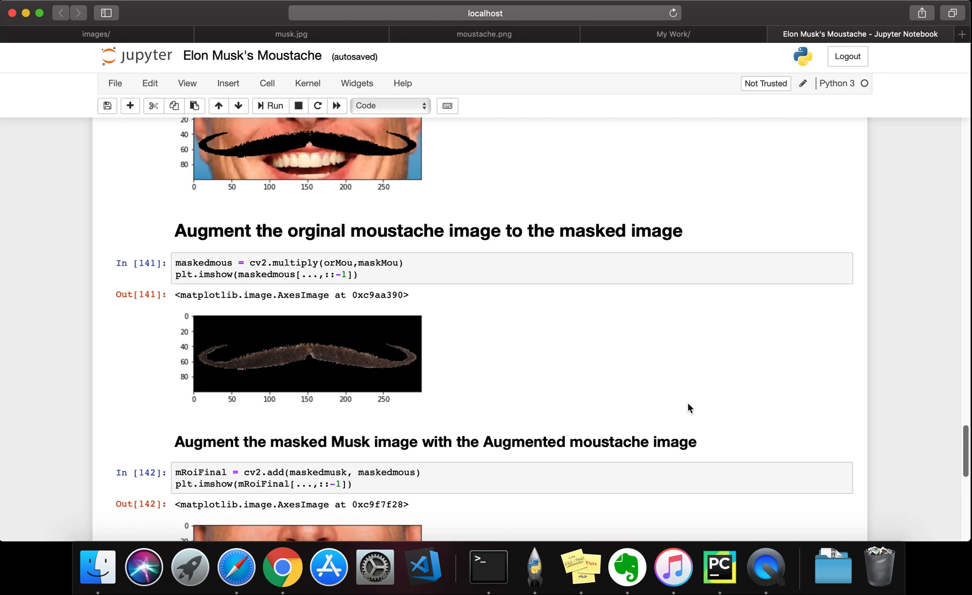
mouse_move(961, 447)
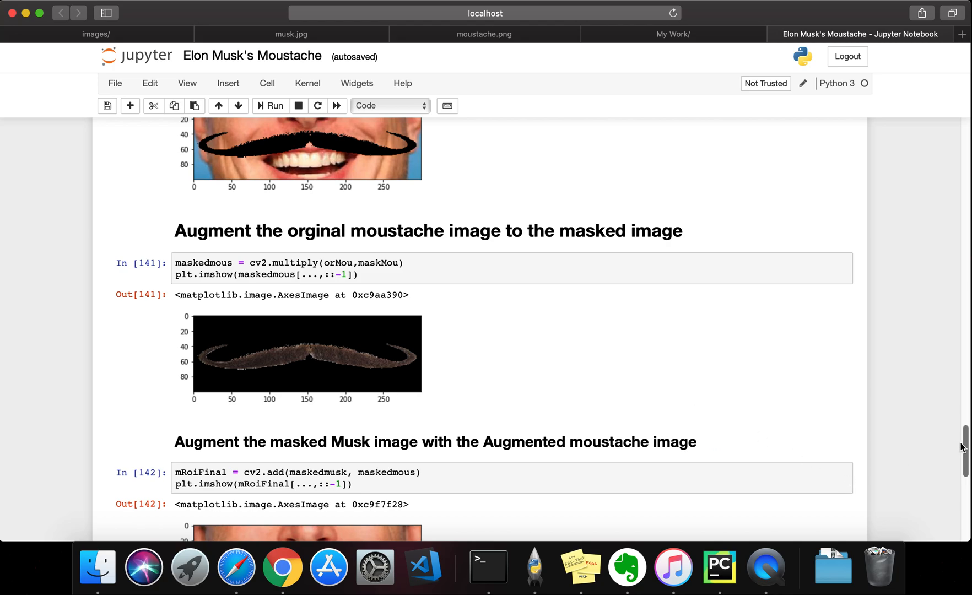
scroll("down", 3)
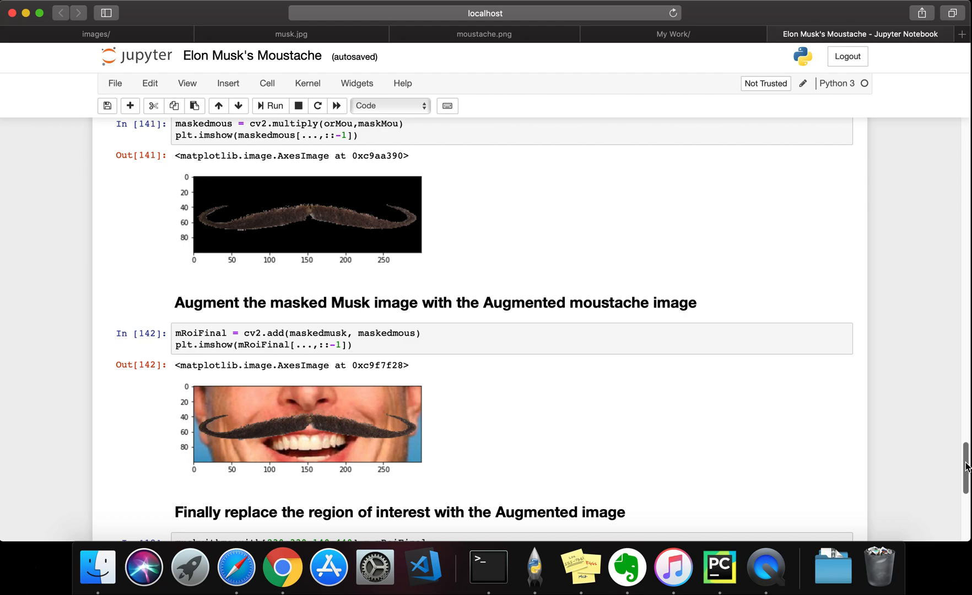
- Scroll to the 'Finally replace the region of interest' output showing Musk with the moustache
scroll("down", 3)
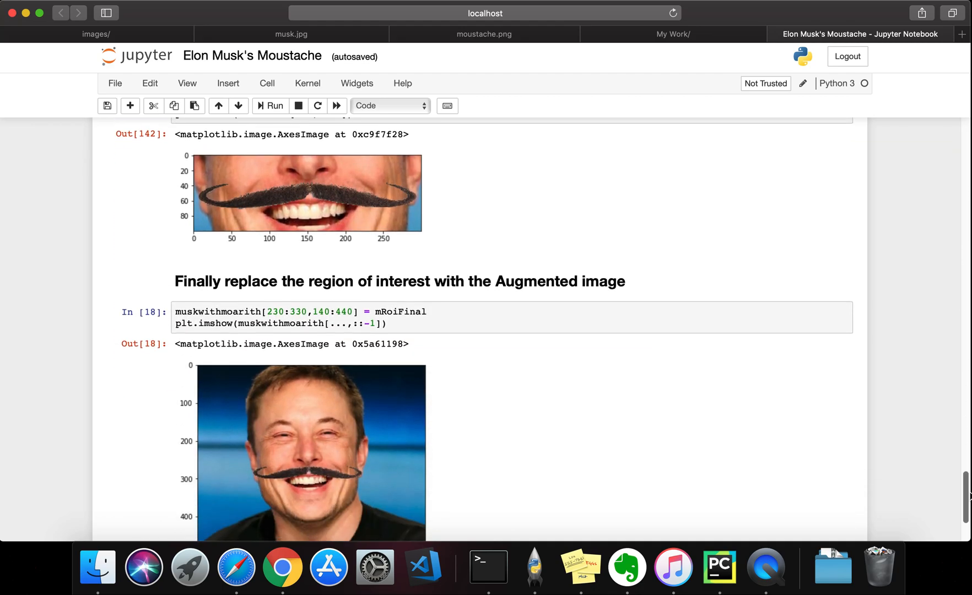
scroll("up", 3)
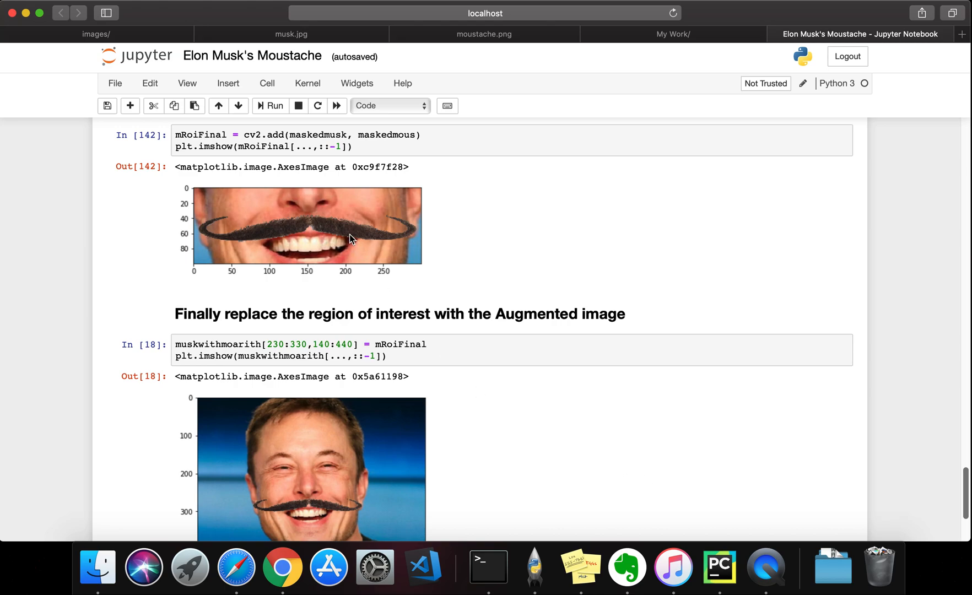
left_click(136, 259)
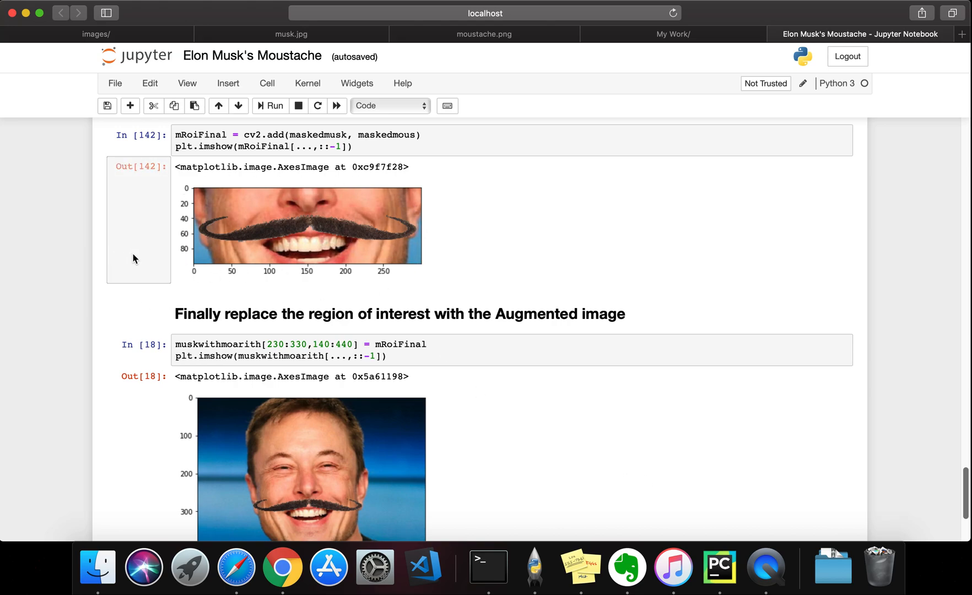
mouse_move(845, 422)
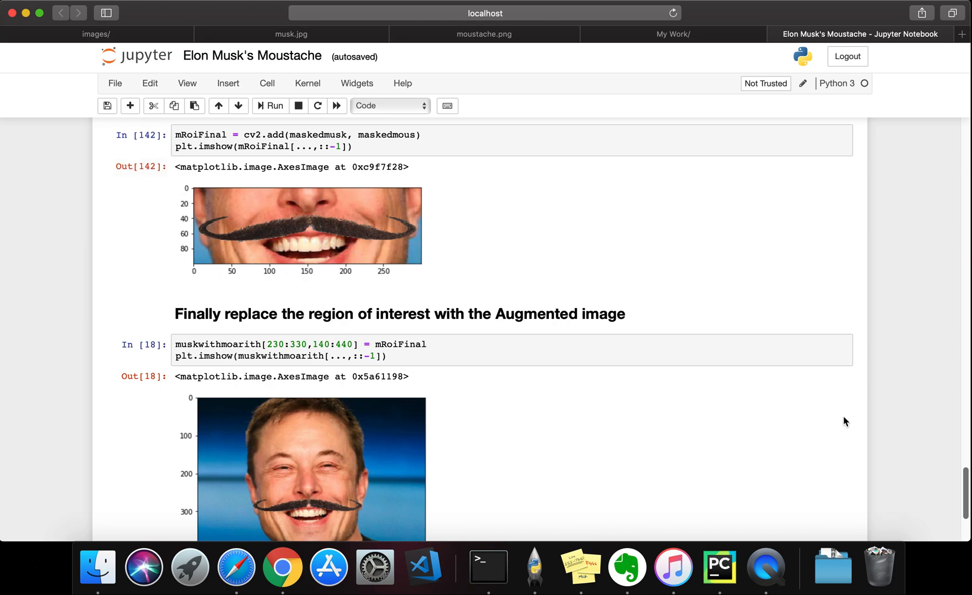
scroll("down", 3)
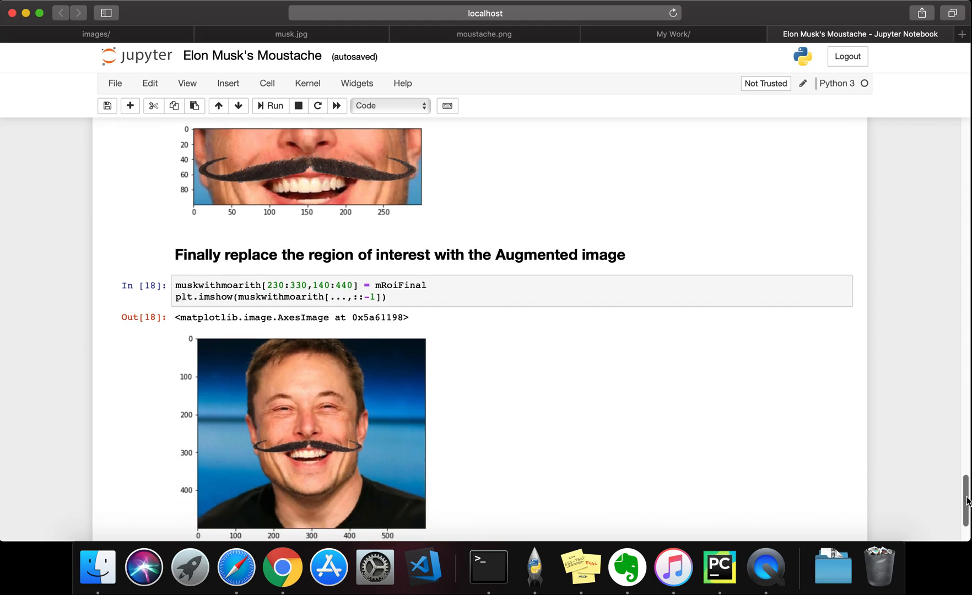
scroll("down", 3)
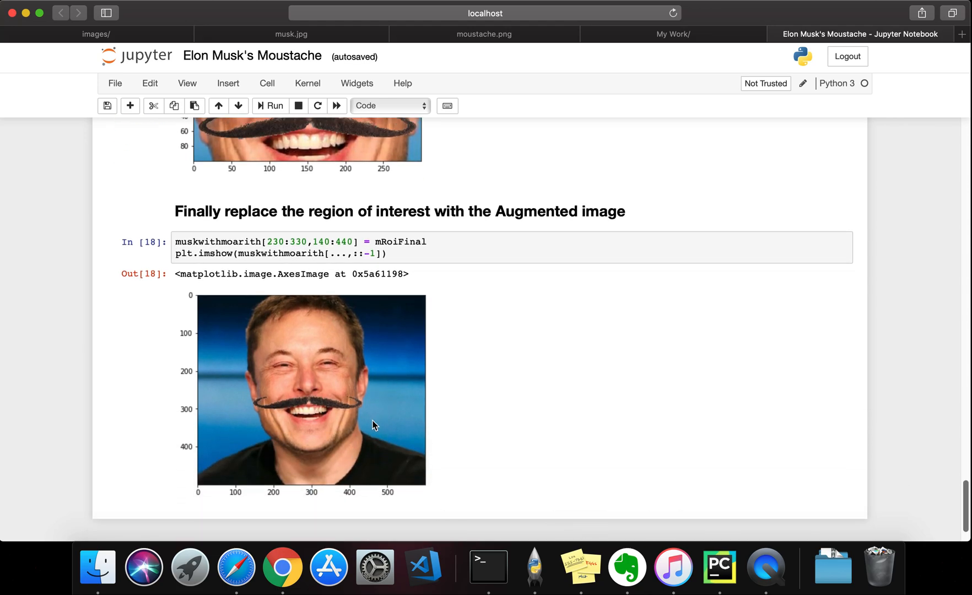
mouse_move(368, 391)
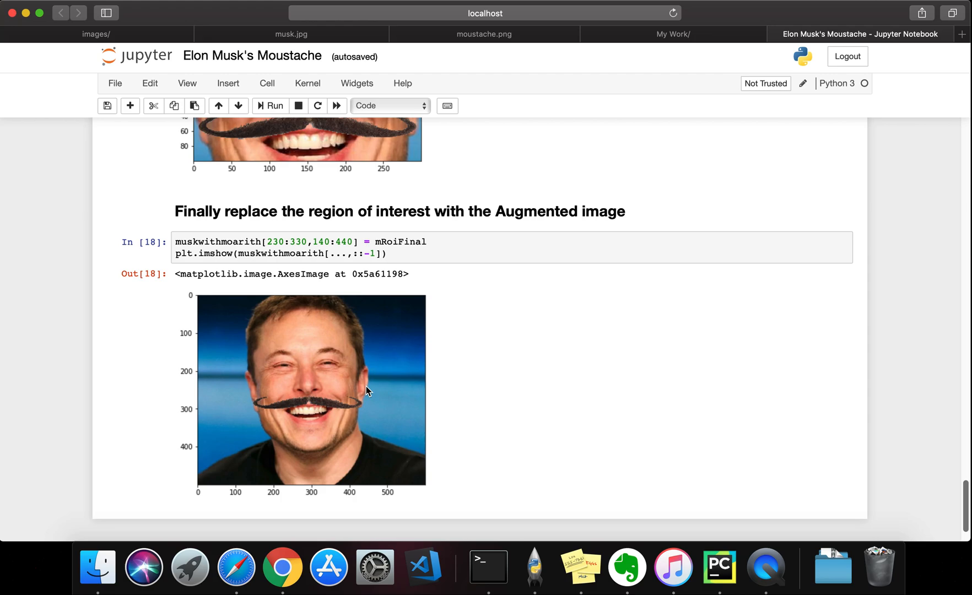
mouse_move(577, 420)
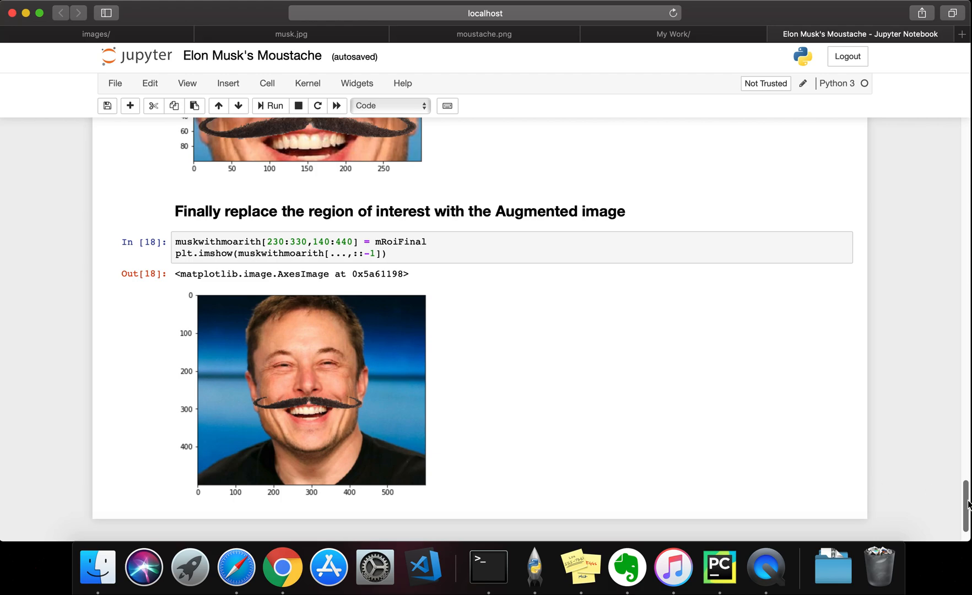
- Scroll back to the 'Import the libraries' cell at the notebook's top
scroll("up", 3)
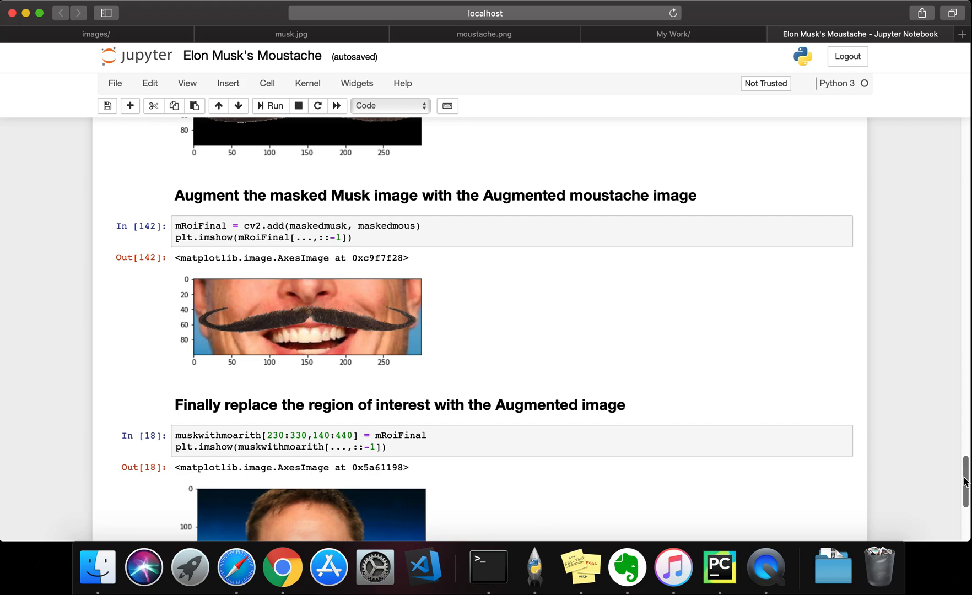
scroll("down", 3)
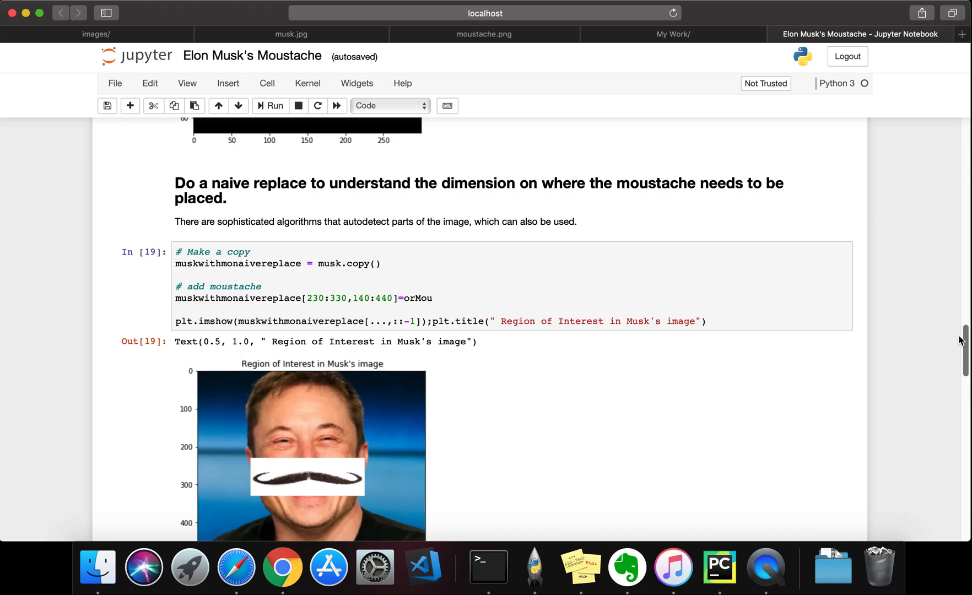
scroll("up", 3)
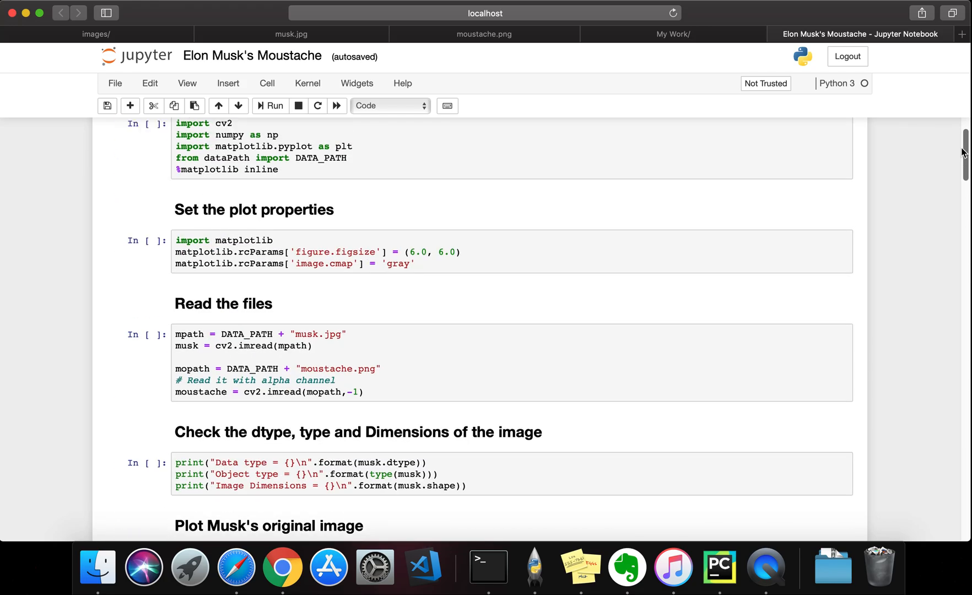
scroll("up", 3)
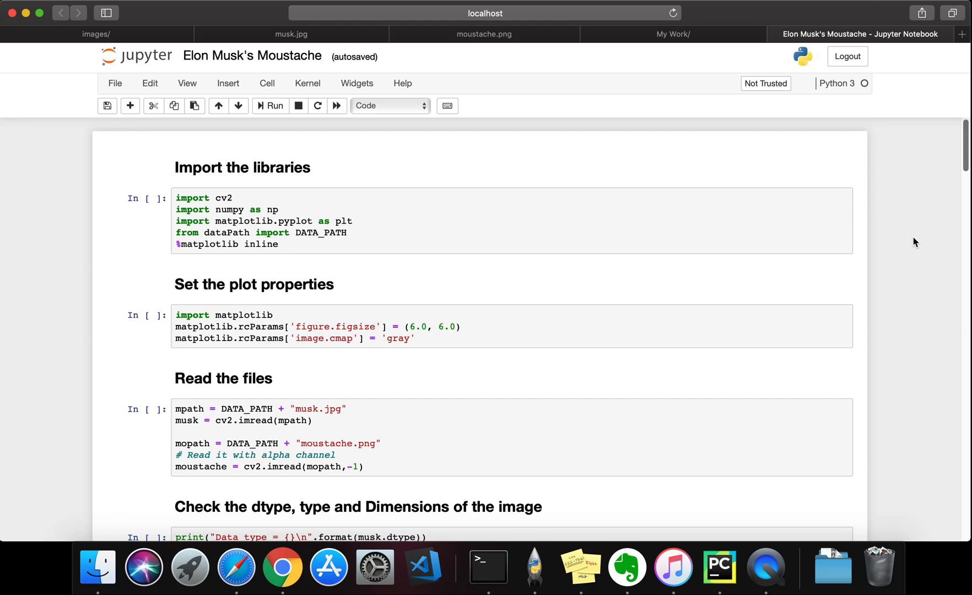
mouse_move(909, 249)
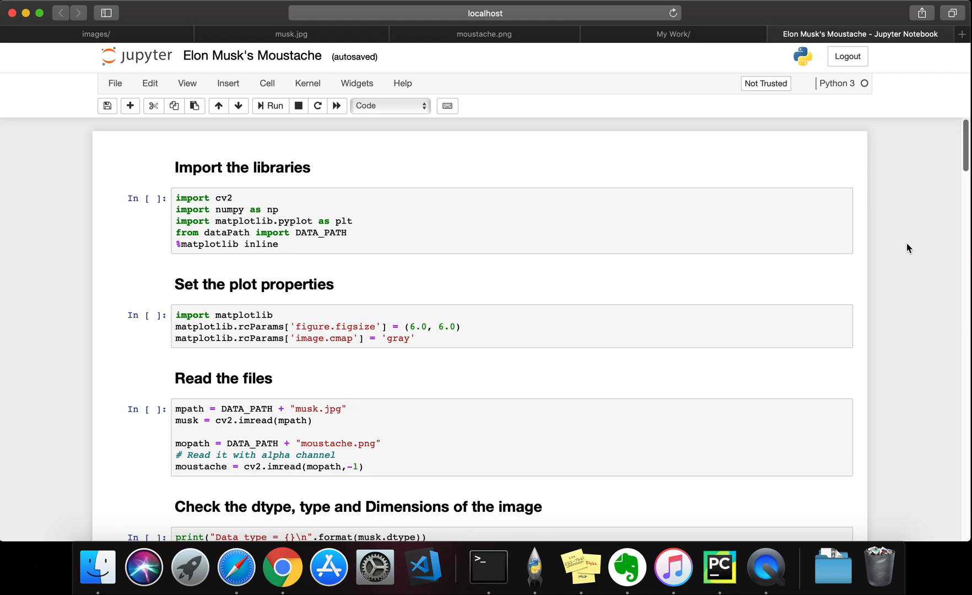
mouse_move(852, 286)
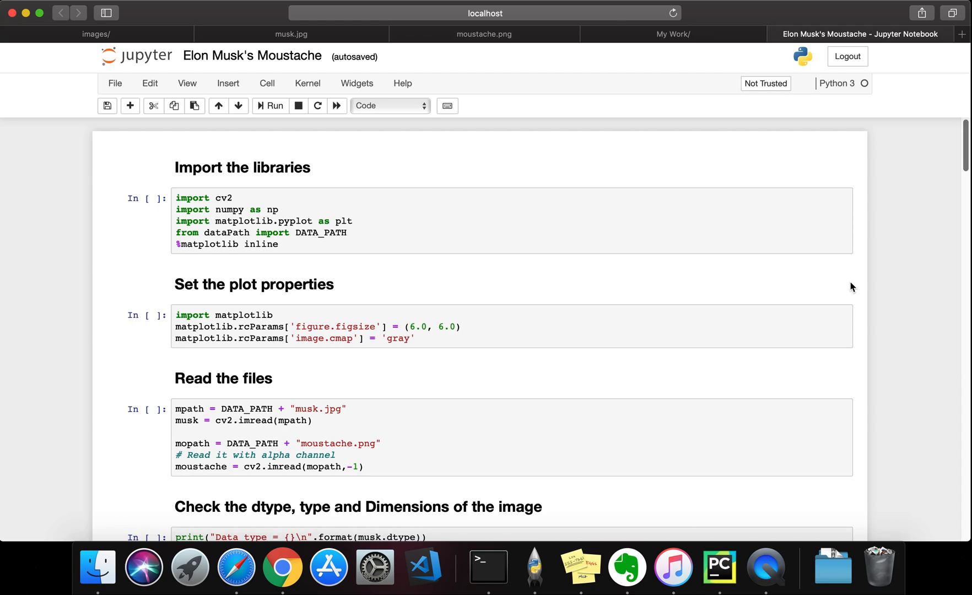